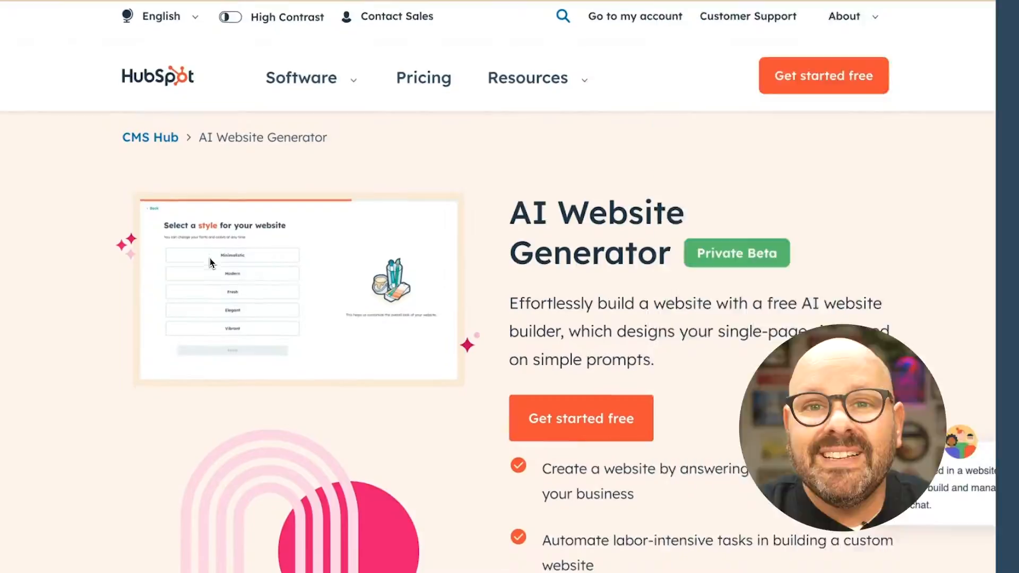
# Start a free AI-generated website and continue with the signed-in account.
pyautogui.scroll(-3)
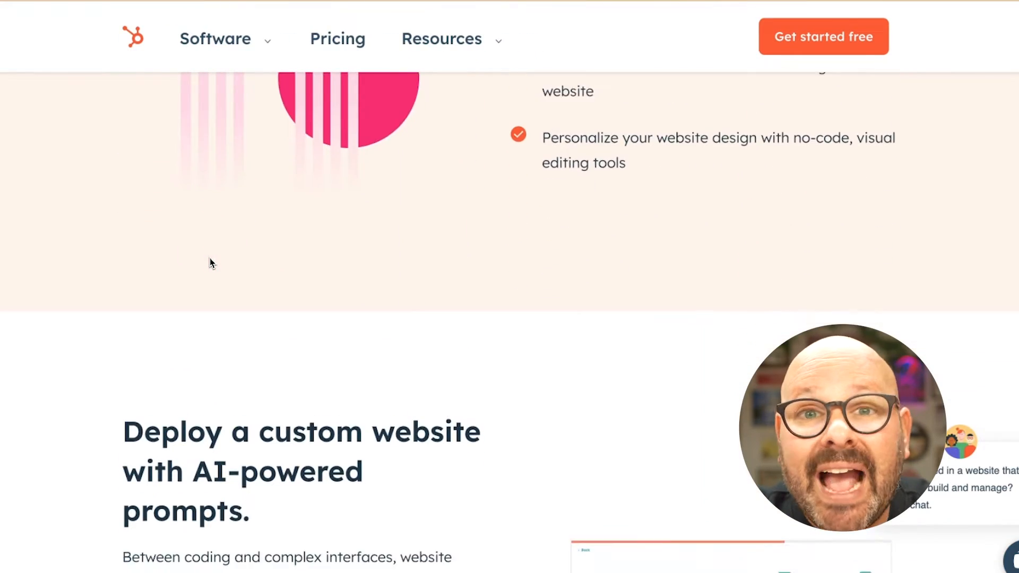
pyautogui.scroll(-3)
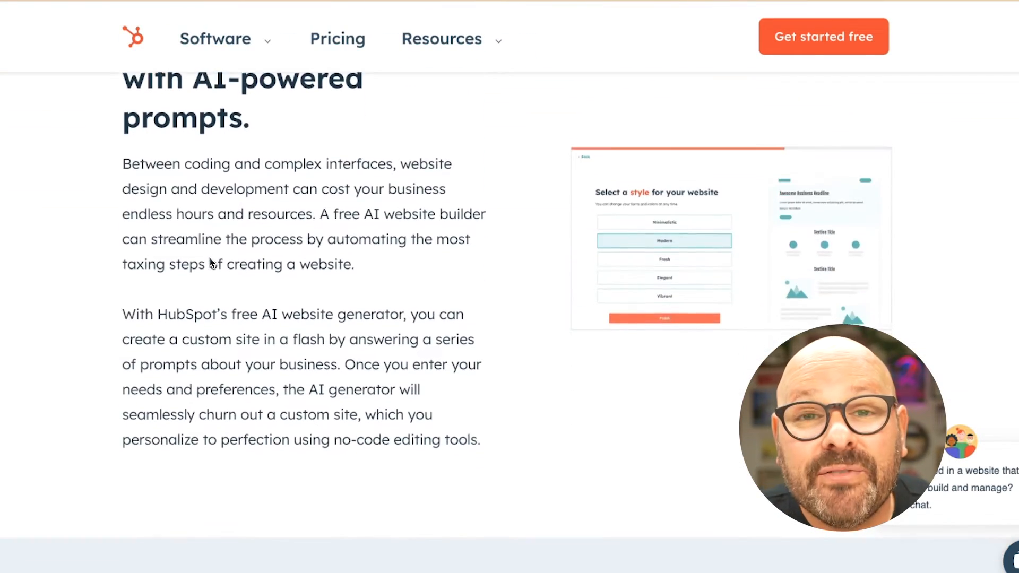
pyautogui.scroll(-3)
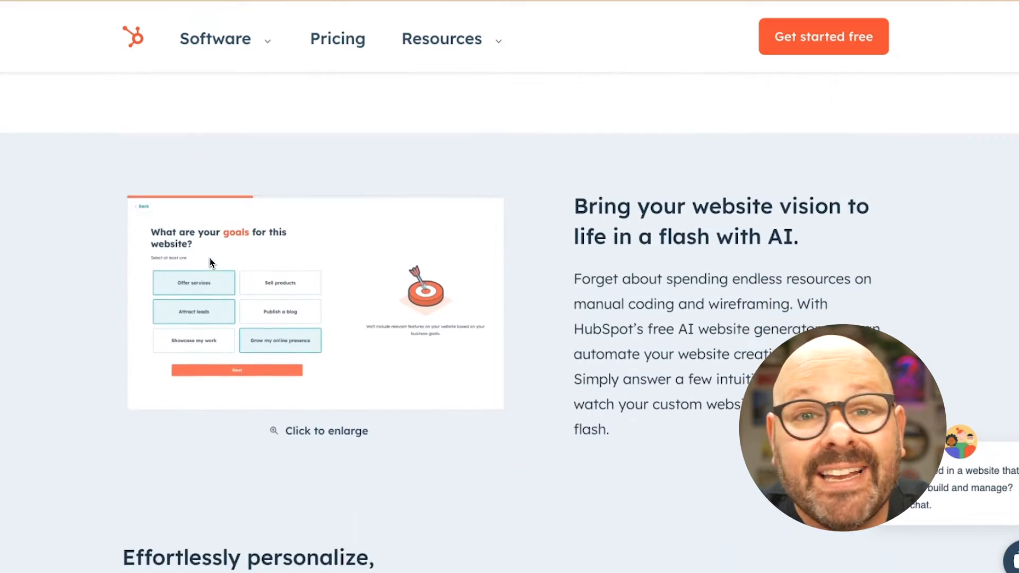
pyautogui.scroll(-3)
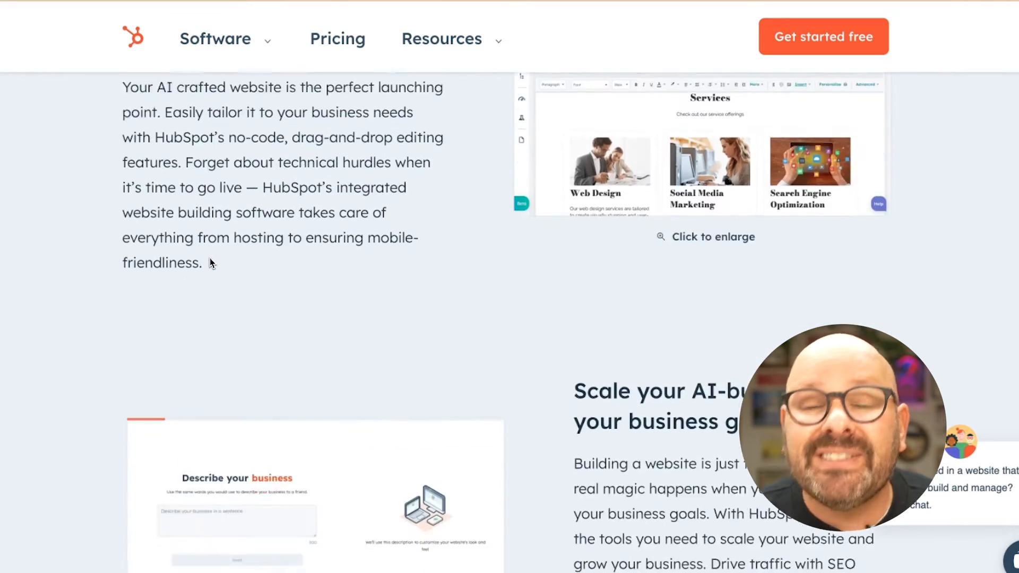
pyautogui.scroll(-3)
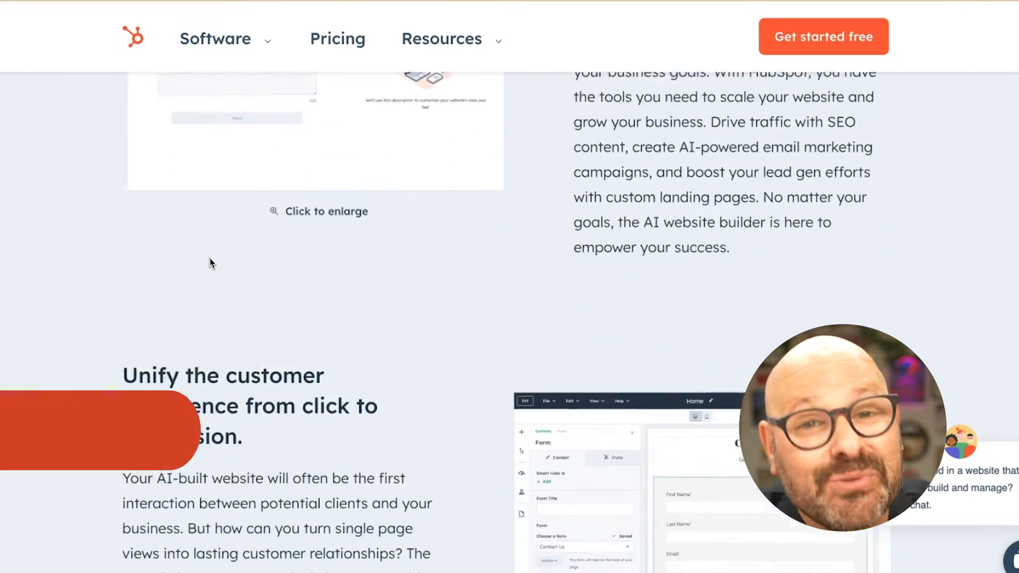
pyautogui.scroll(3)
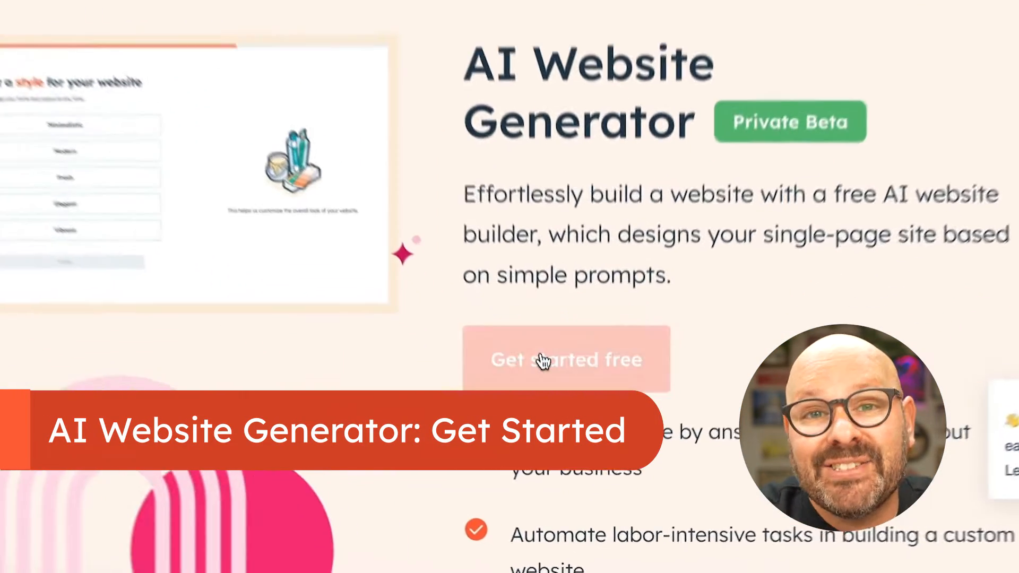
pyautogui.click(566, 359)
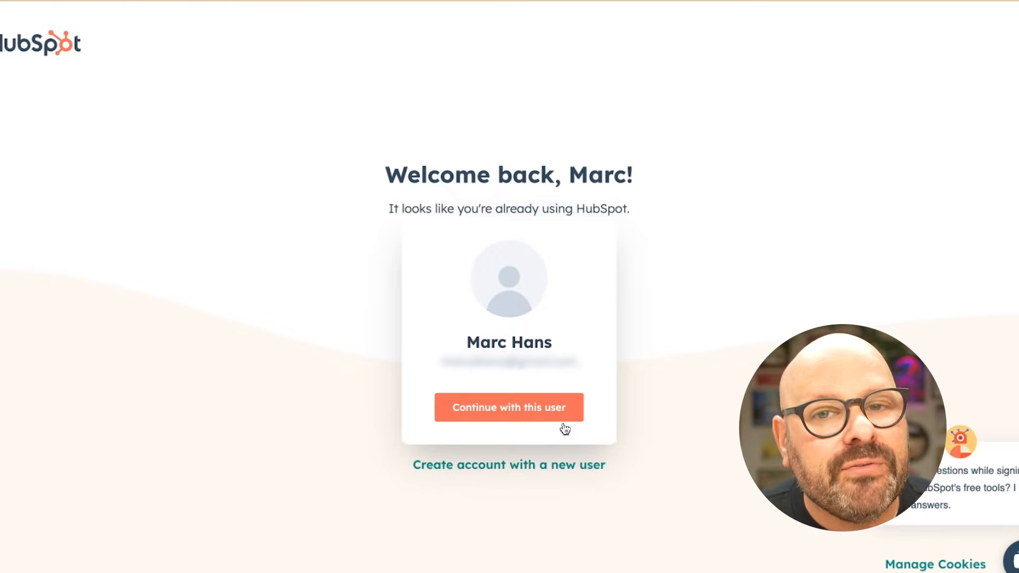
pyautogui.click(508, 407)
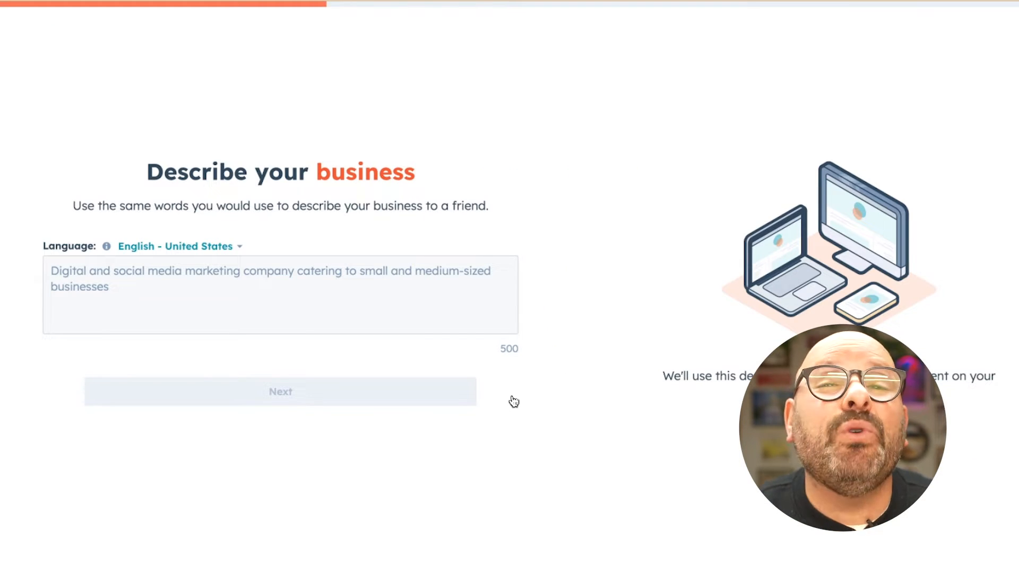
# Describe Creatively as a full service creative agency, add the Attract leads goal, and finish the questionnaire.
pyautogui.write('Creatively is a full service creative agency that helps scaling companies creatively, optimistically and strategically bring their ideas to life!')
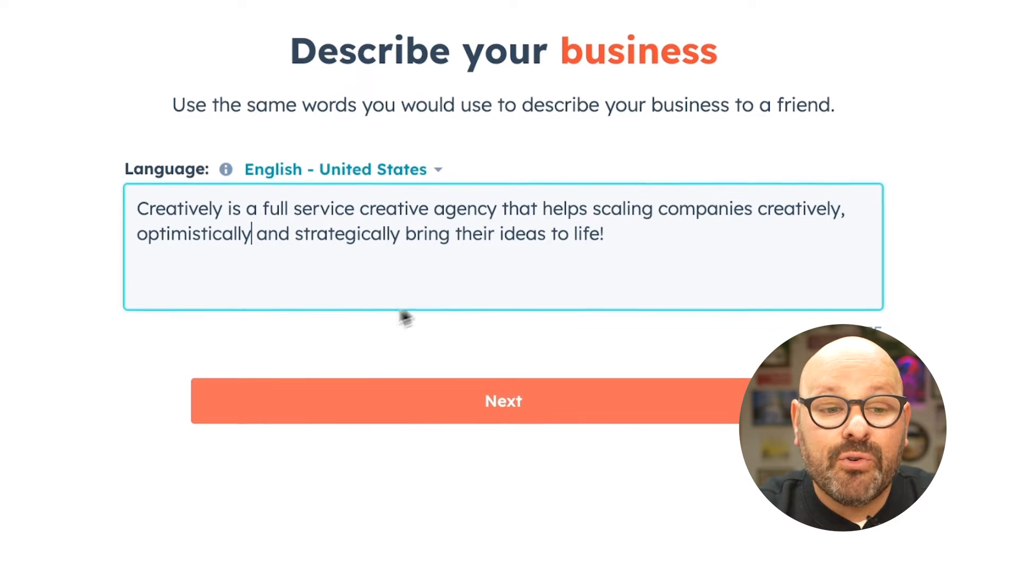
pyautogui.moveTo(263, 299)
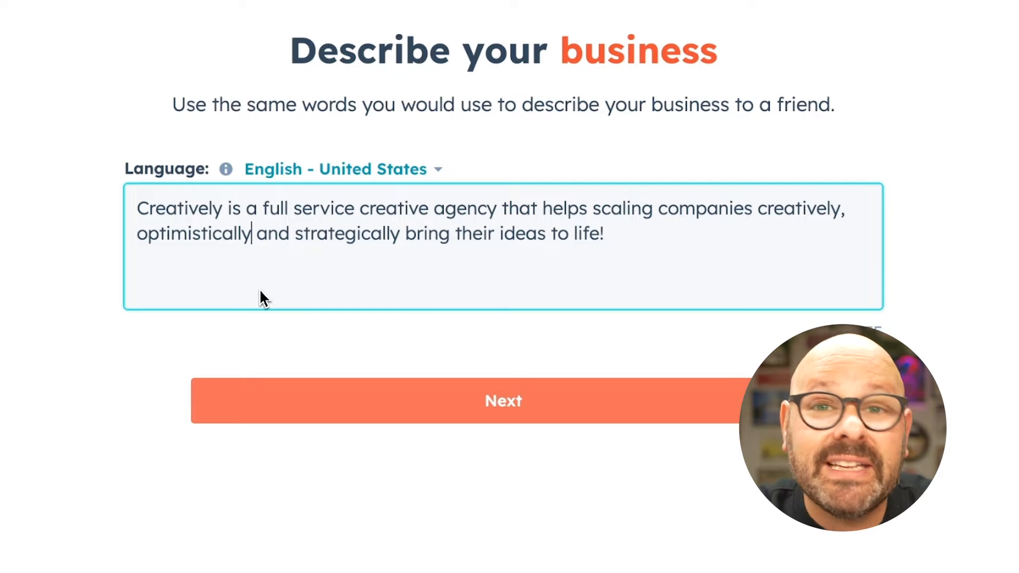
pyautogui.moveTo(455, 401)
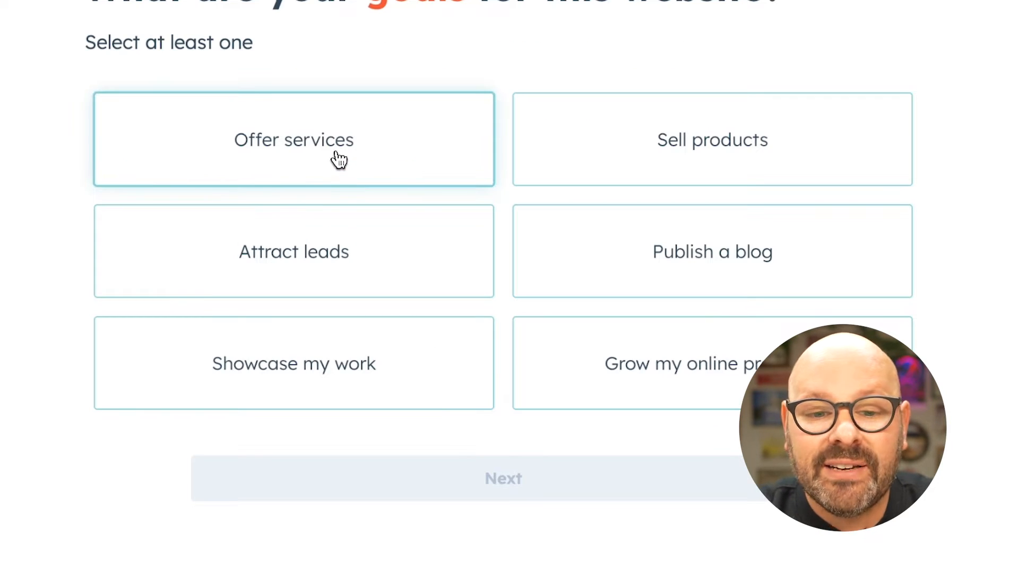
pyautogui.click(293, 251)
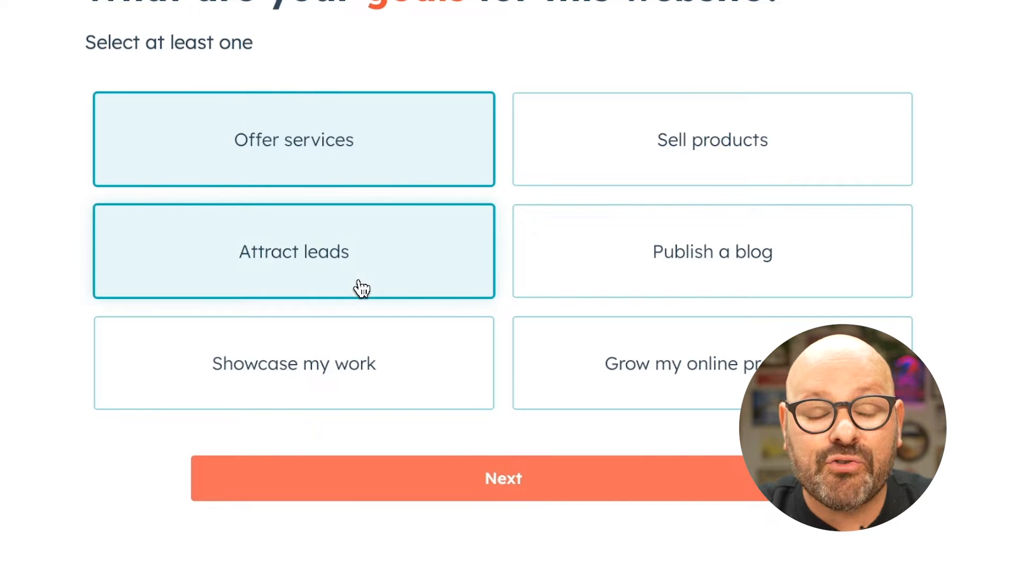
pyautogui.click(501, 478)
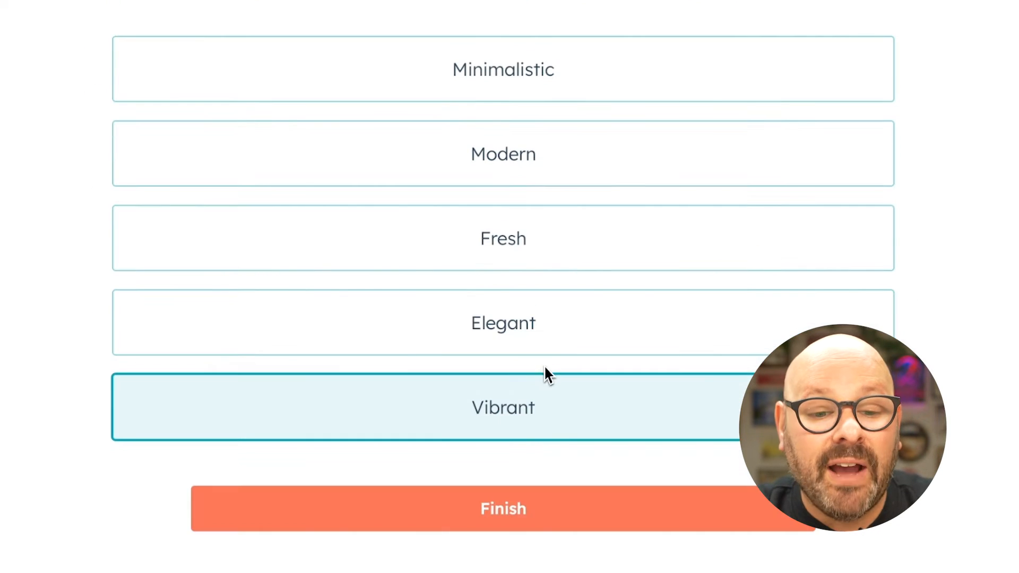
pyautogui.click(502, 508)
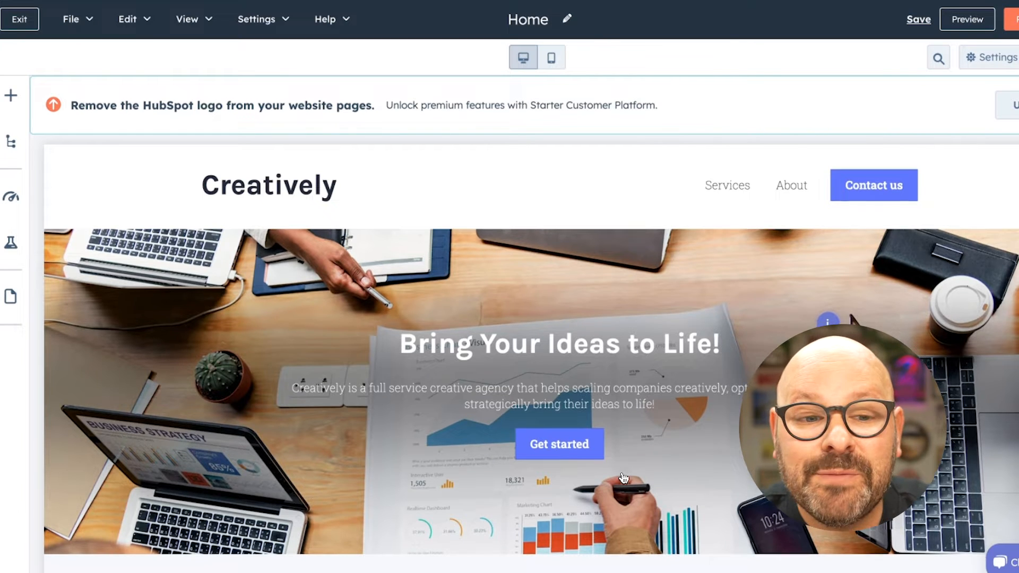
# Scroll through the generated Home page's customers, standout points and services sections, then back to the top.
pyautogui.scroll(-3)
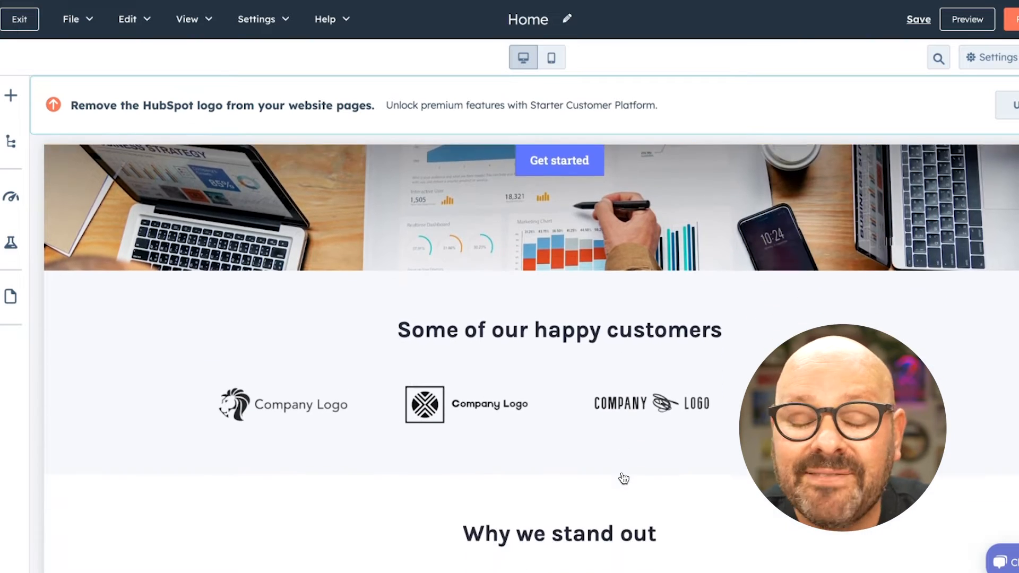
pyautogui.scroll(-3)
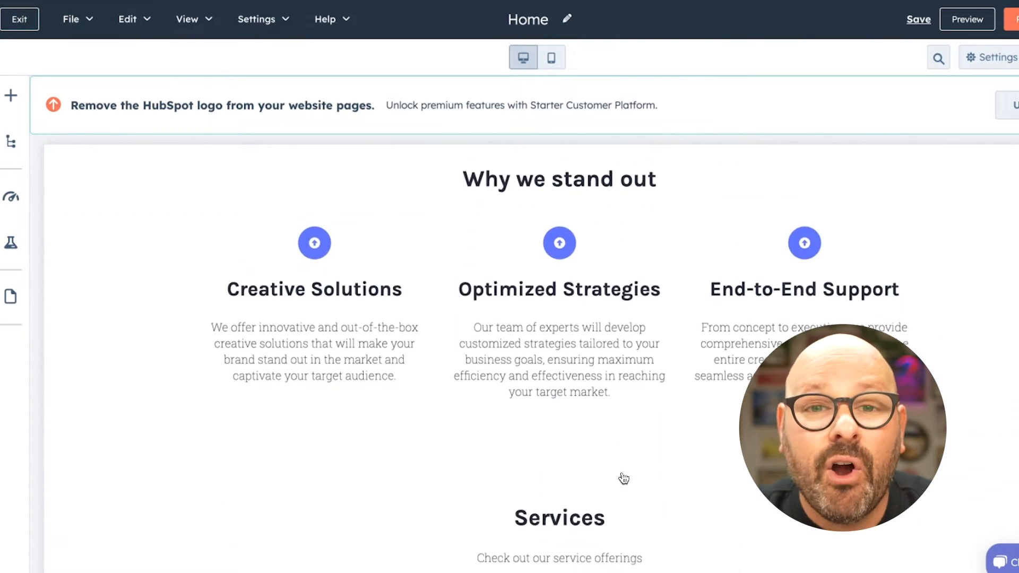
pyautogui.scroll(-3)
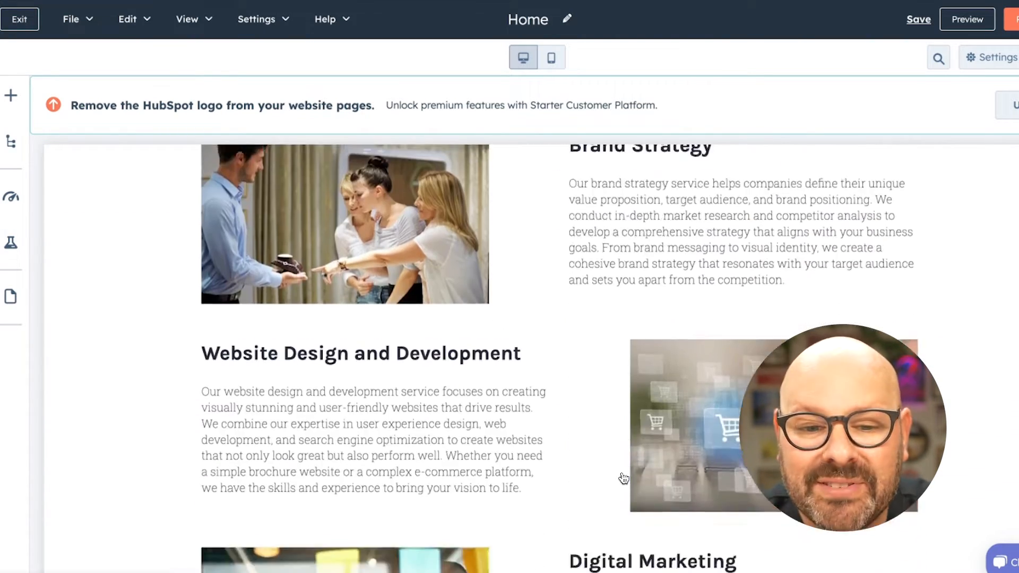
pyautogui.scroll(3)
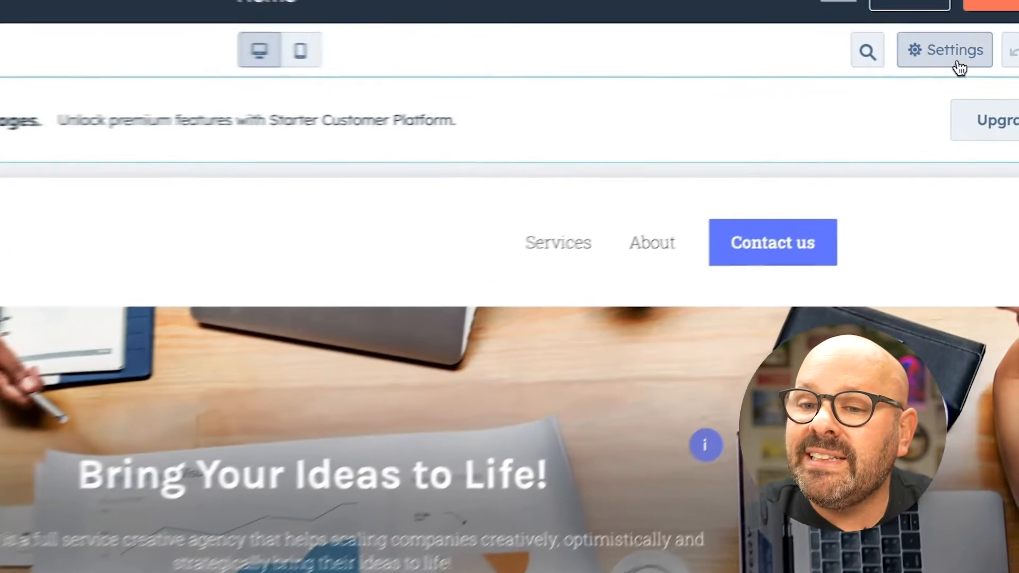
pyautogui.click(944, 50)
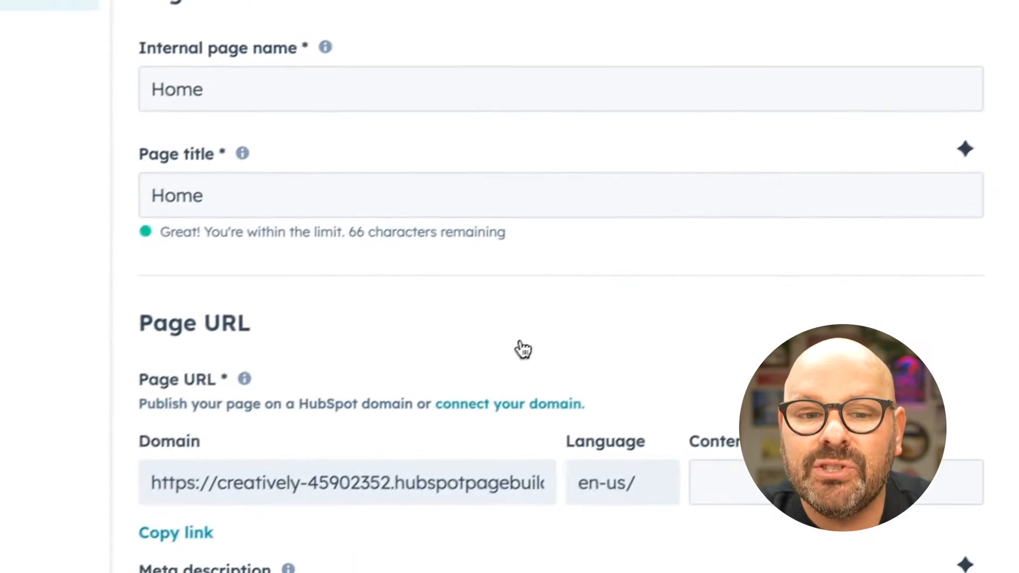
pyautogui.scroll(-3)
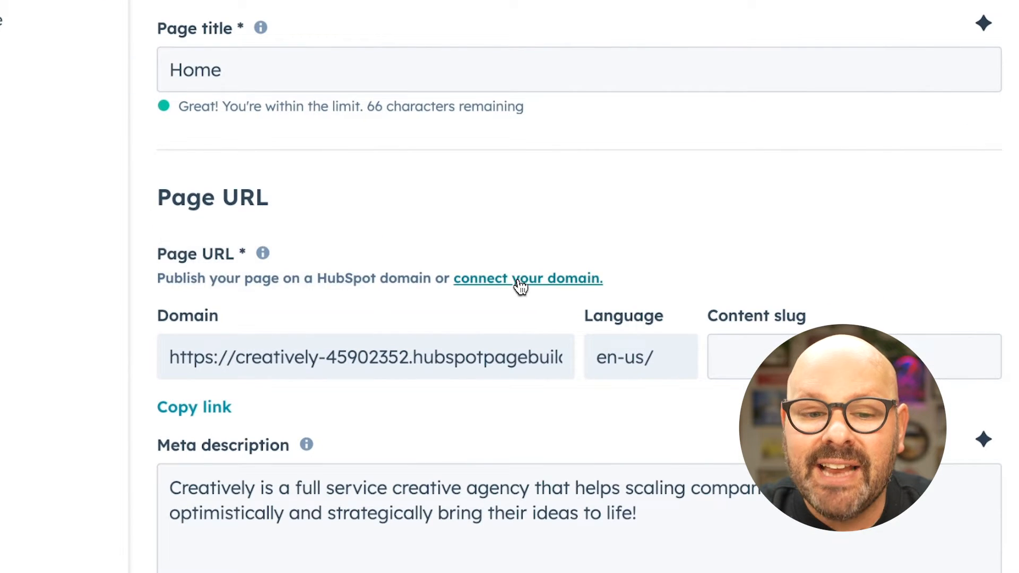
pyautogui.click(528, 278)
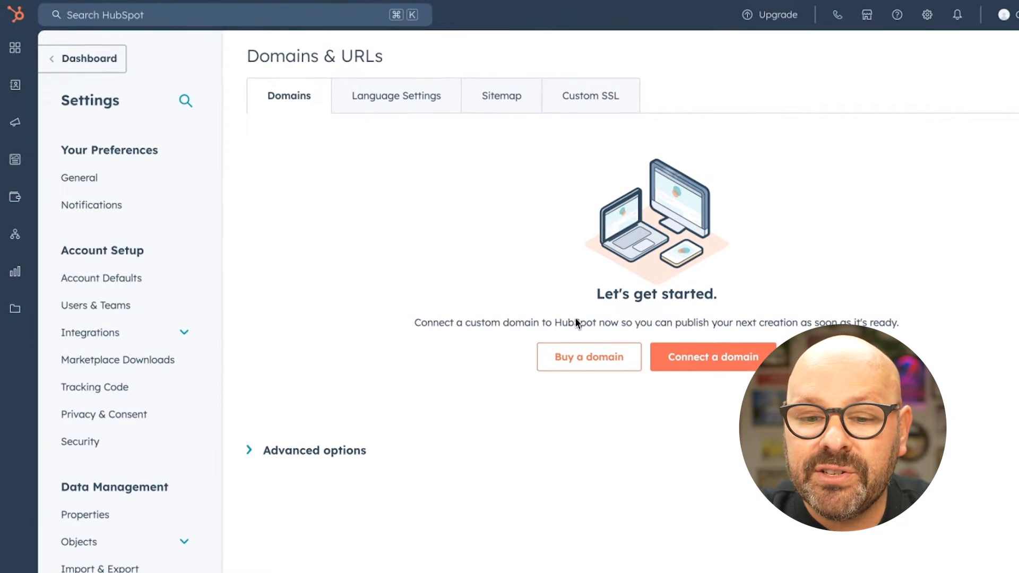
pyautogui.click(587, 356)
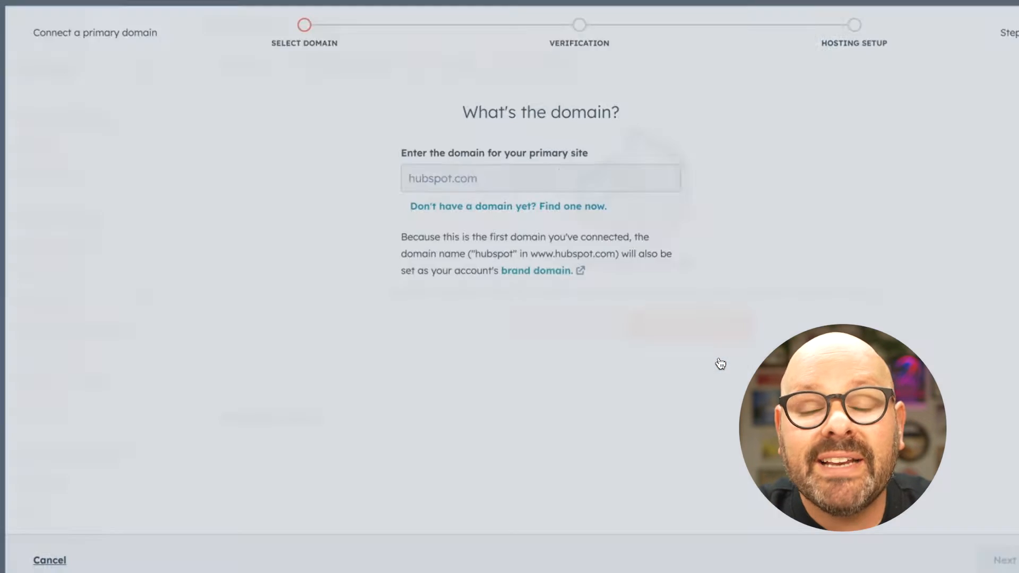
pyautogui.click(1002, 560)
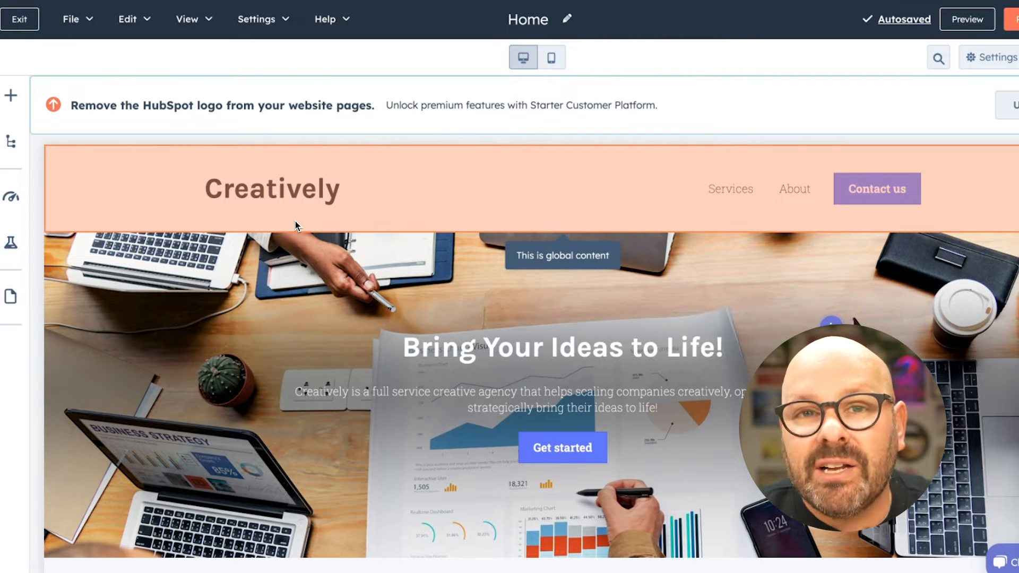
# Replace the hero section's background with the team-brainstorming photo.
pyautogui.click(272, 189)
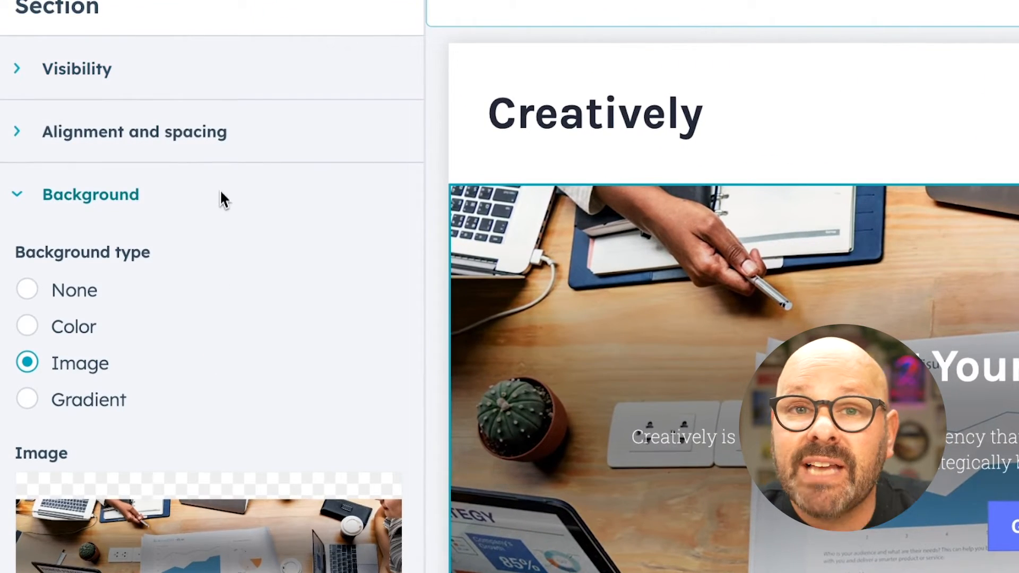
pyautogui.scroll(-3)
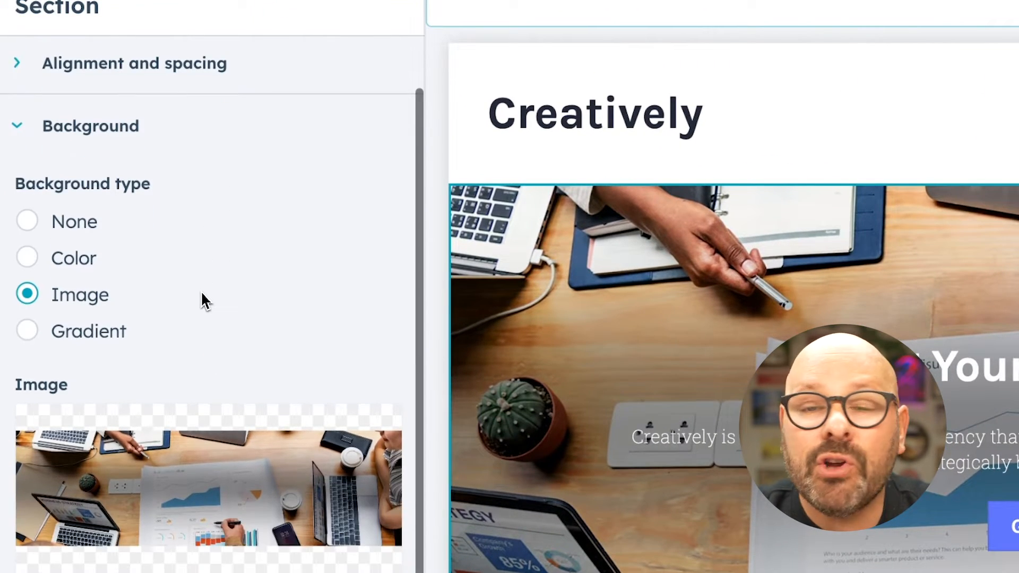
pyautogui.scroll(-3)
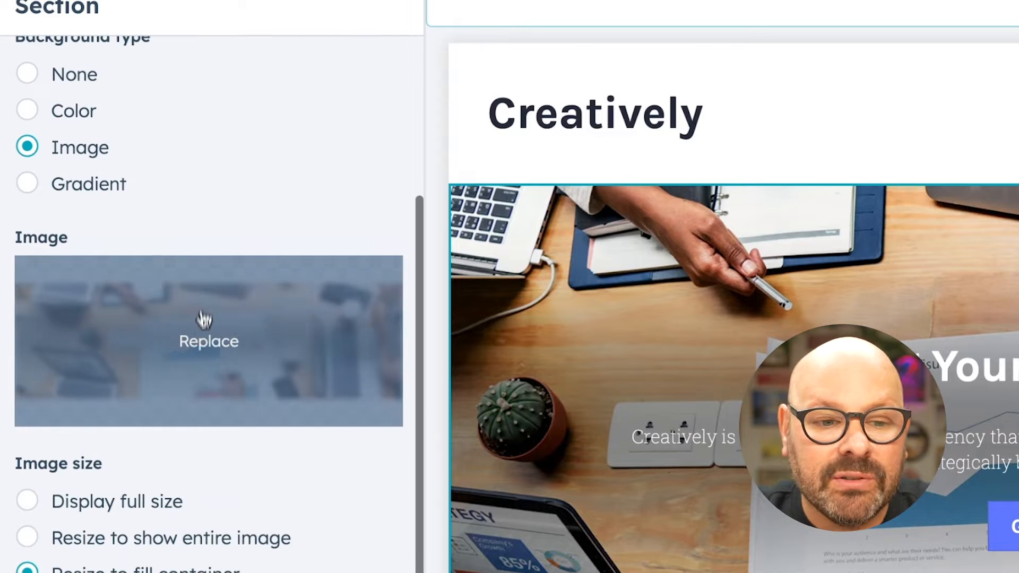
pyautogui.click(209, 340)
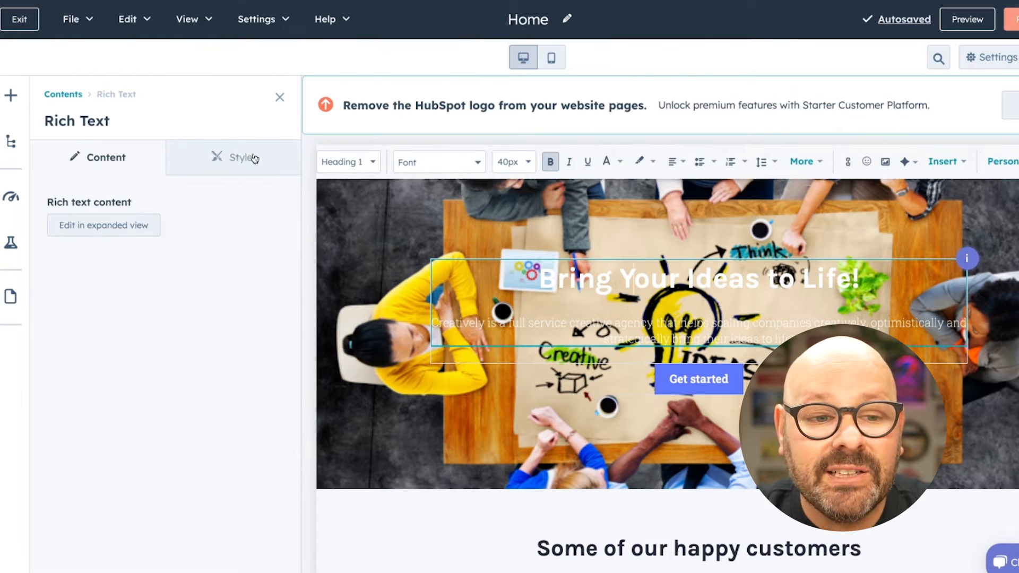
# Review the hero text's Styles, return to Content and edit it in the expanded view.
pyautogui.click(241, 157)
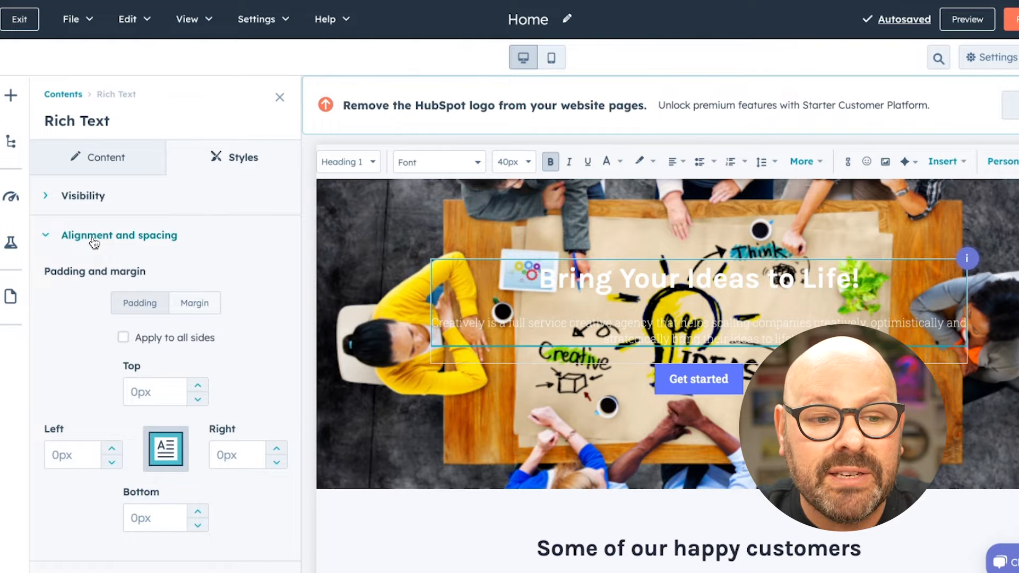
pyautogui.click(107, 157)
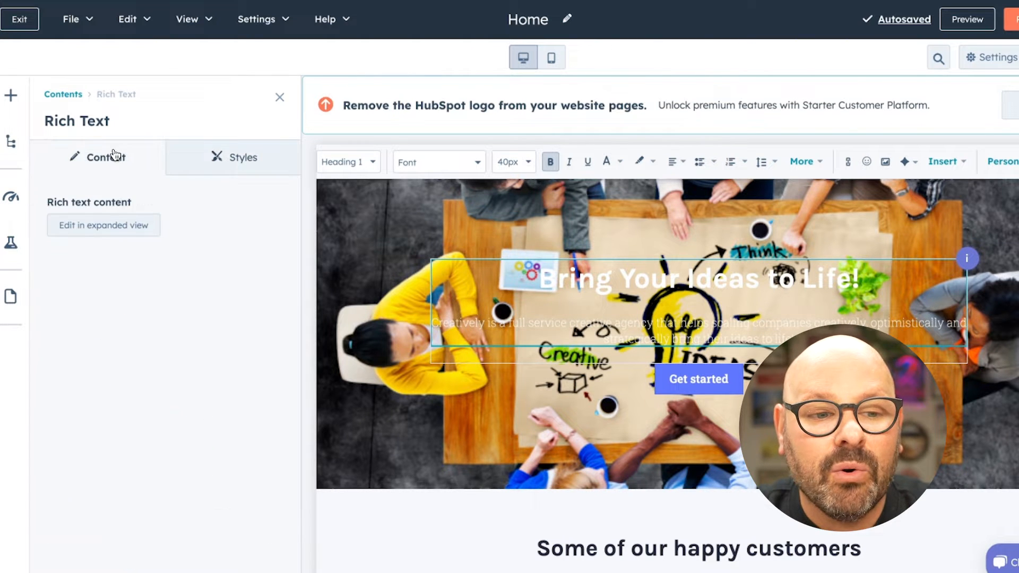
pyautogui.click(103, 225)
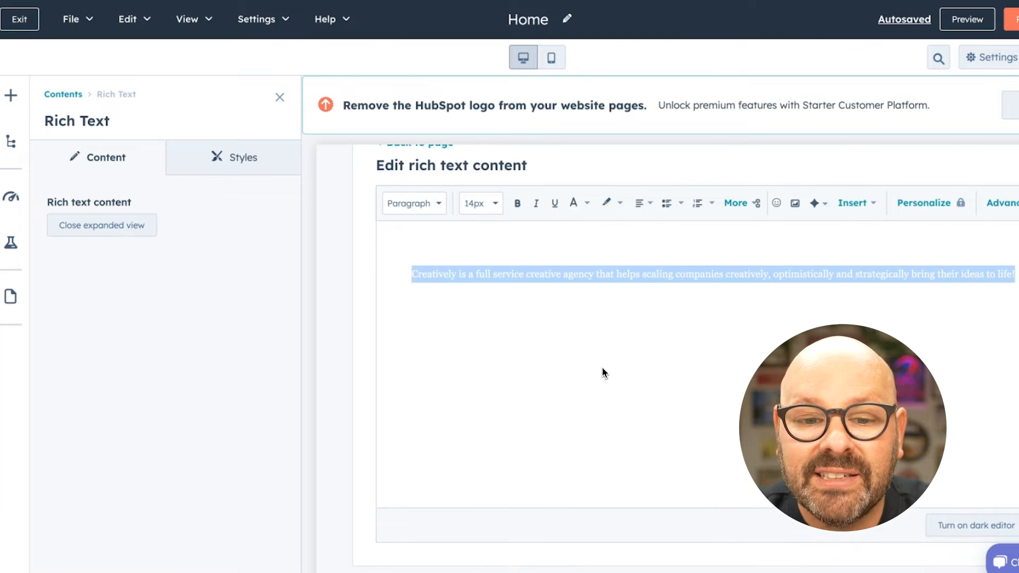
pyautogui.click(279, 98)
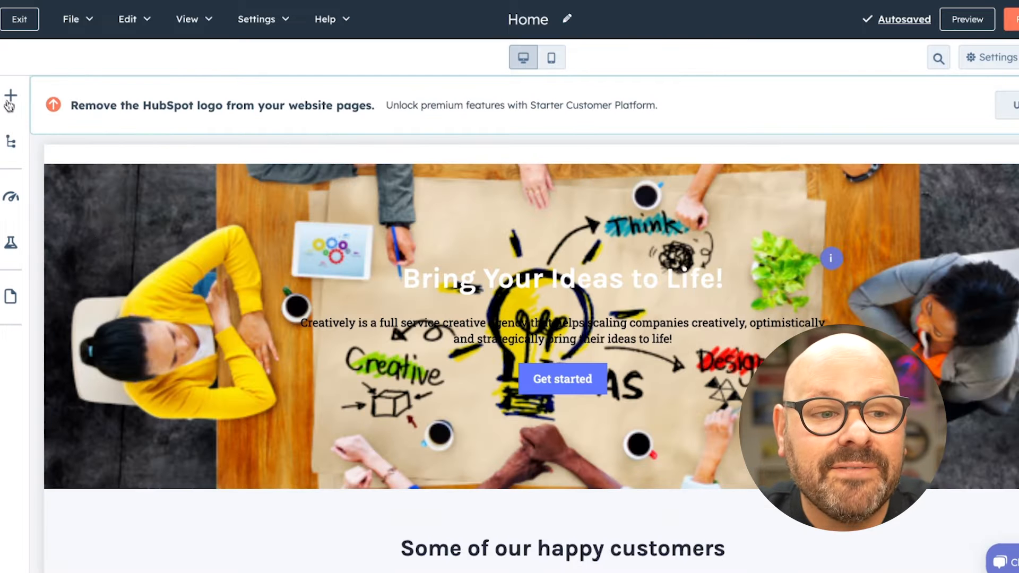
# Add Payment and Meetings modules from the Add panel onto the Home page below the hero.
pyautogui.click(11, 101)
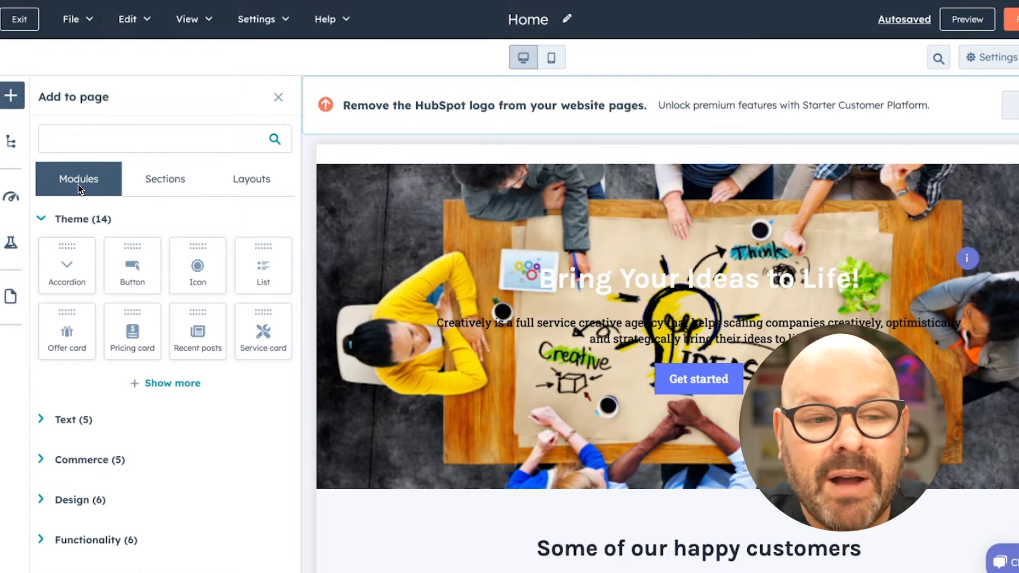
pyautogui.scroll(-3)
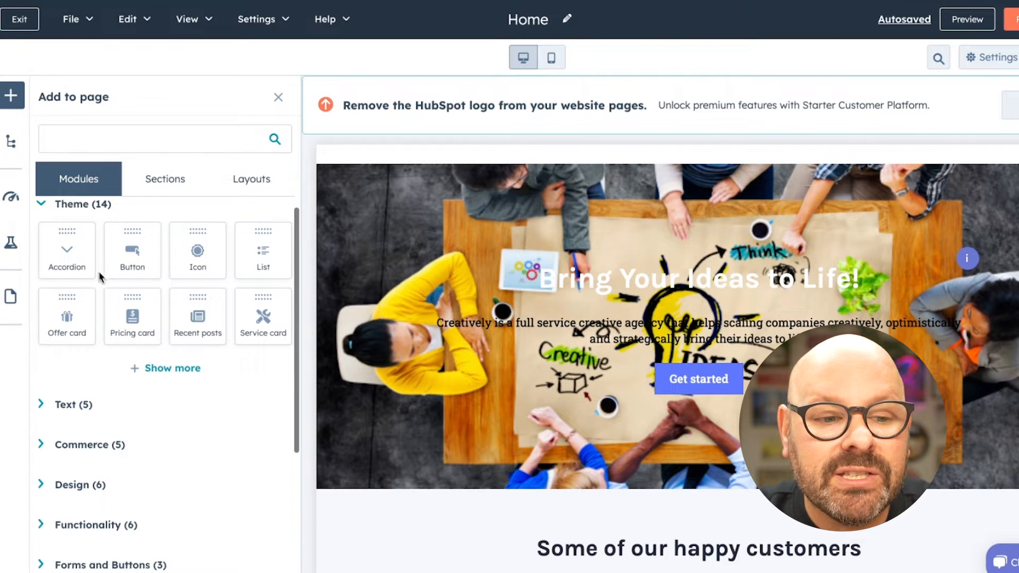
pyautogui.scroll(-3)
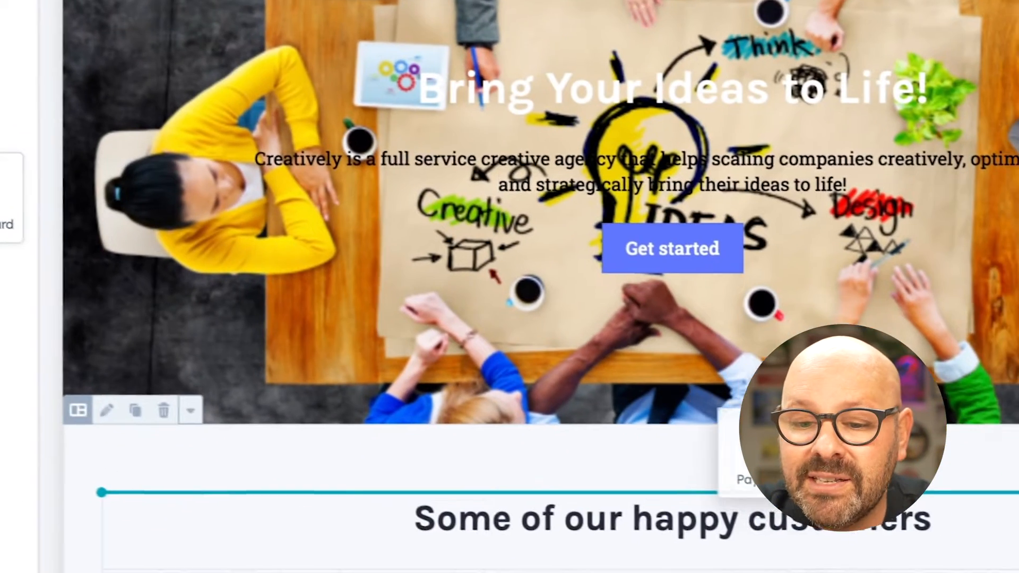
pyautogui.scroll(-3)
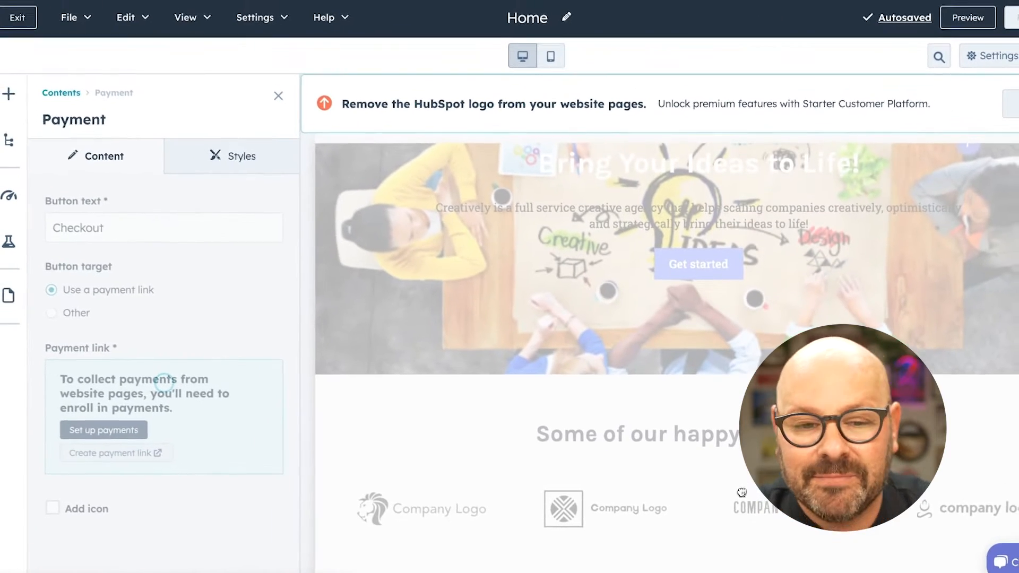
pyautogui.click(9, 94)
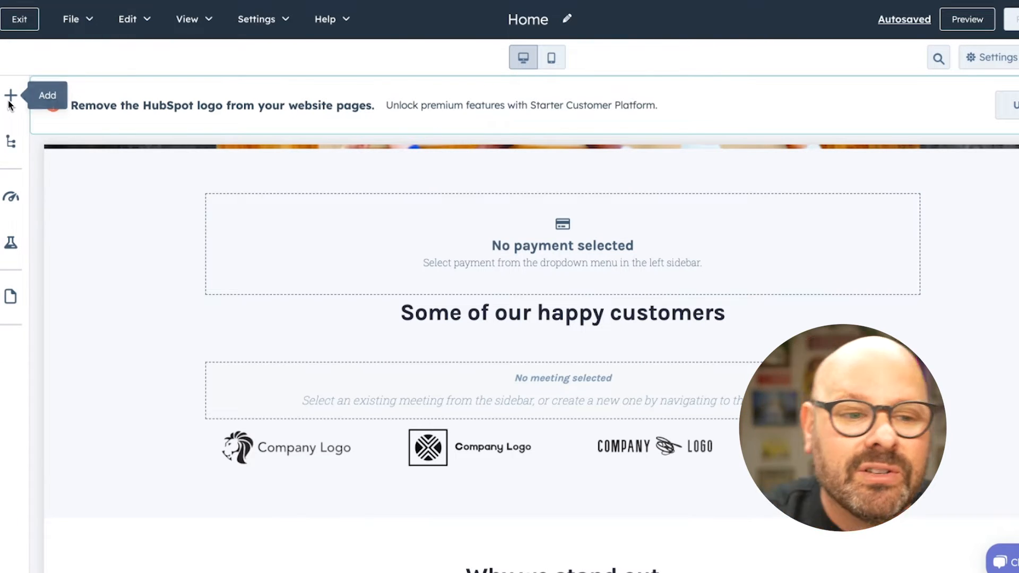
# Add a Content library module and make its eBook resource link to site content.
pyautogui.click(11, 95)
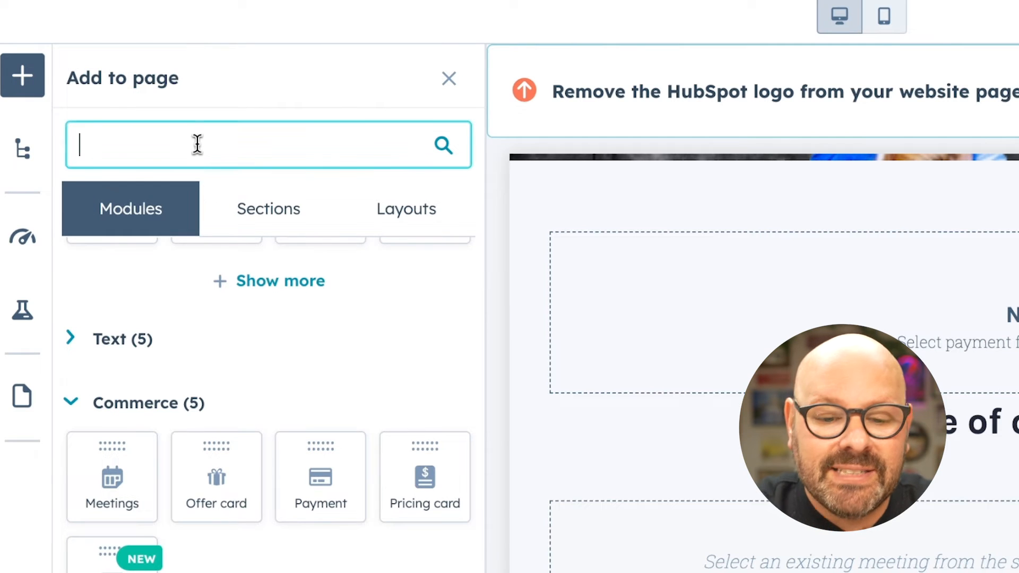
pyautogui.write('conte')
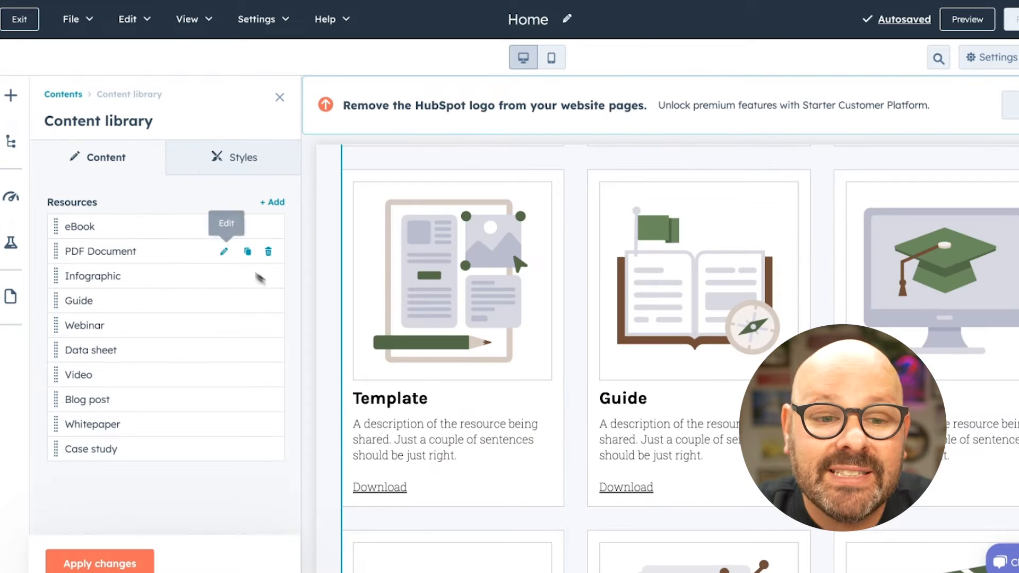
pyautogui.click(224, 226)
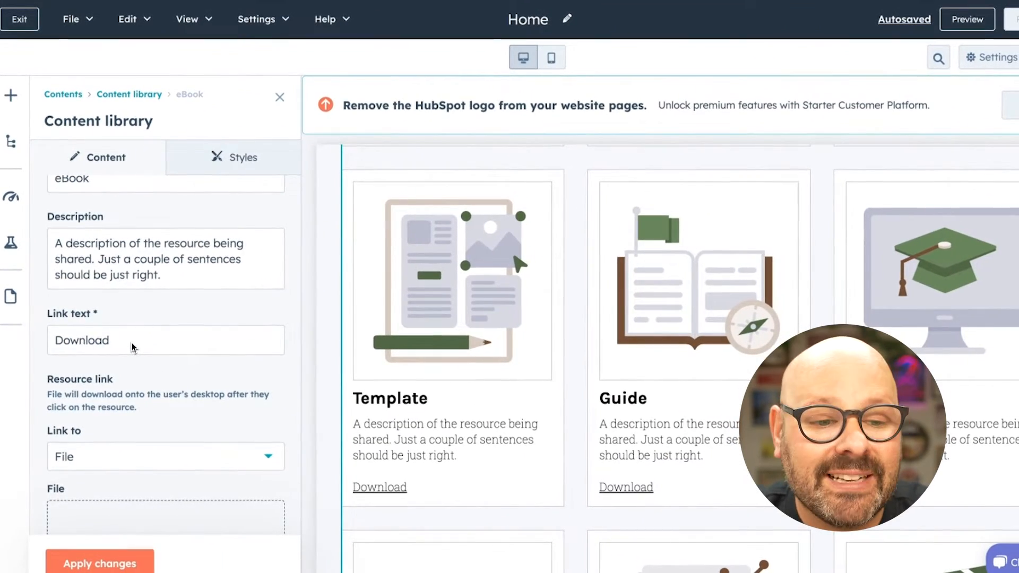
pyautogui.click(166, 456)
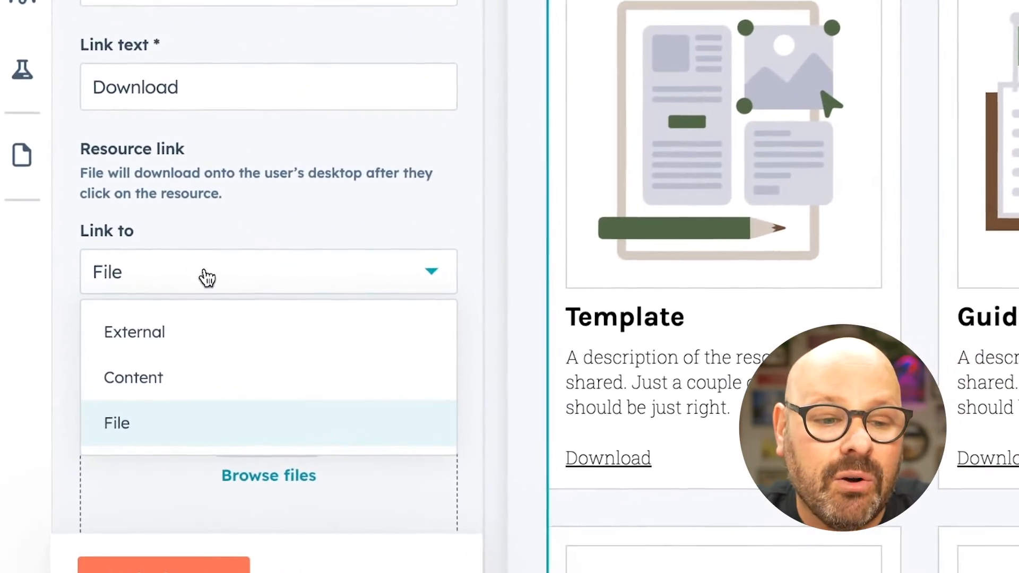
pyautogui.moveTo(170, 393)
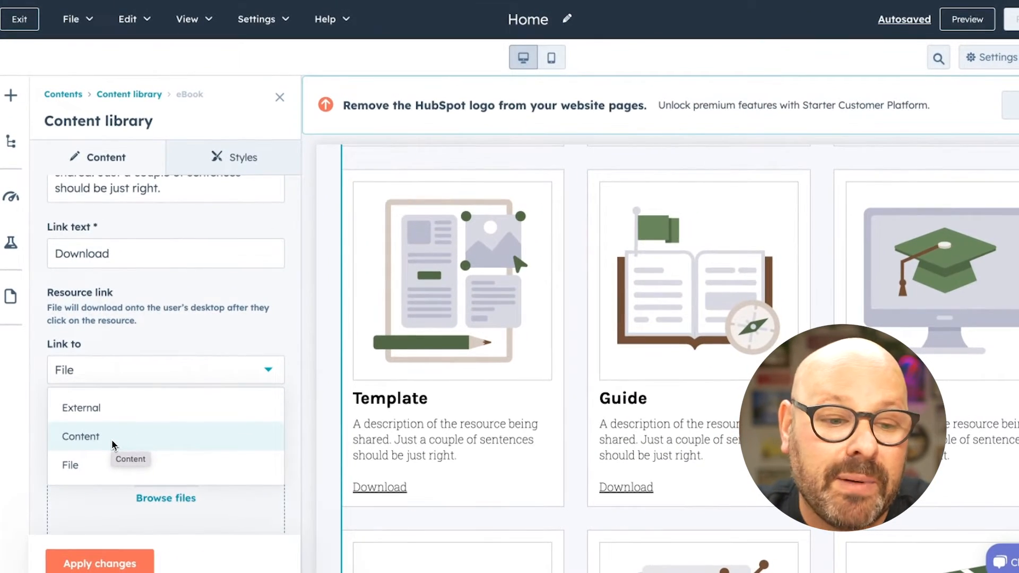
pyautogui.click(70, 465)
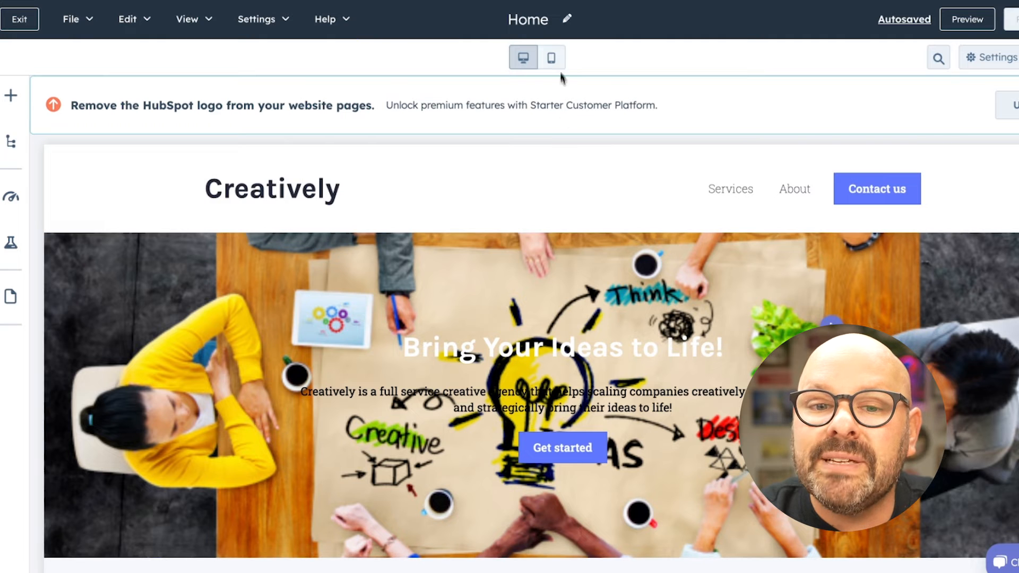
# Preview the Home page at mobile width and scroll down it.
pyautogui.click(550, 58)
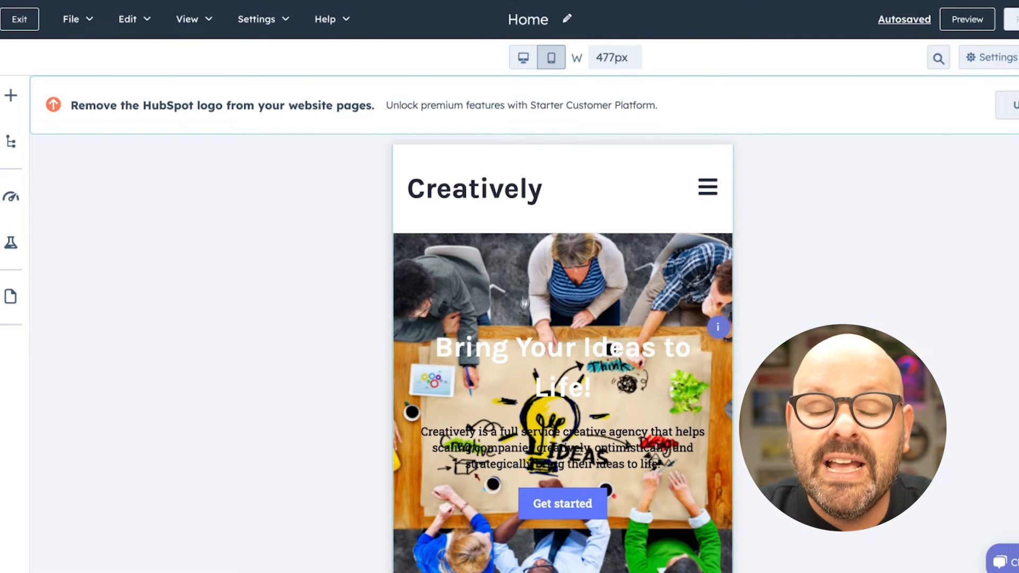
pyautogui.scroll(-3)
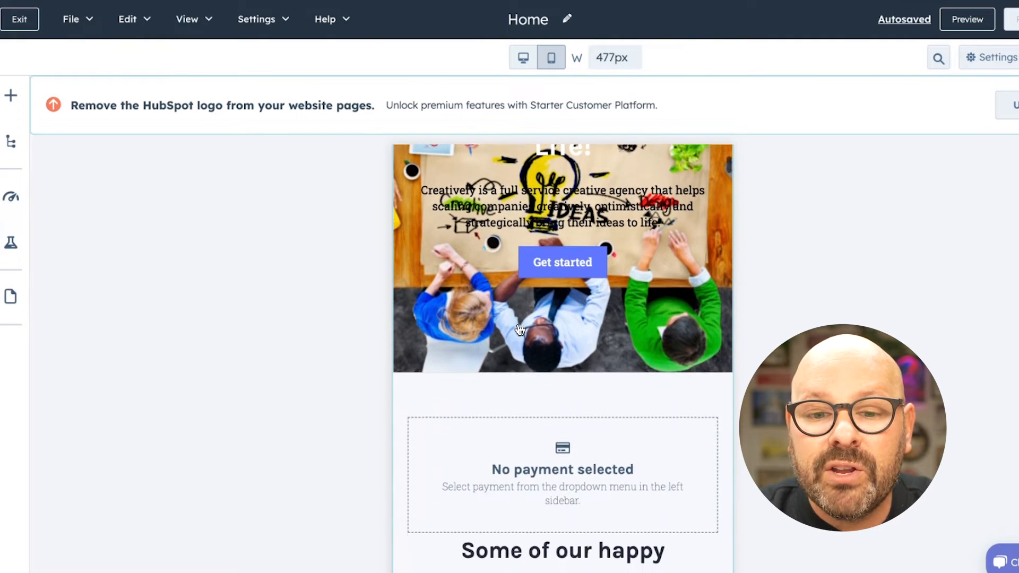
pyautogui.scroll(-3)
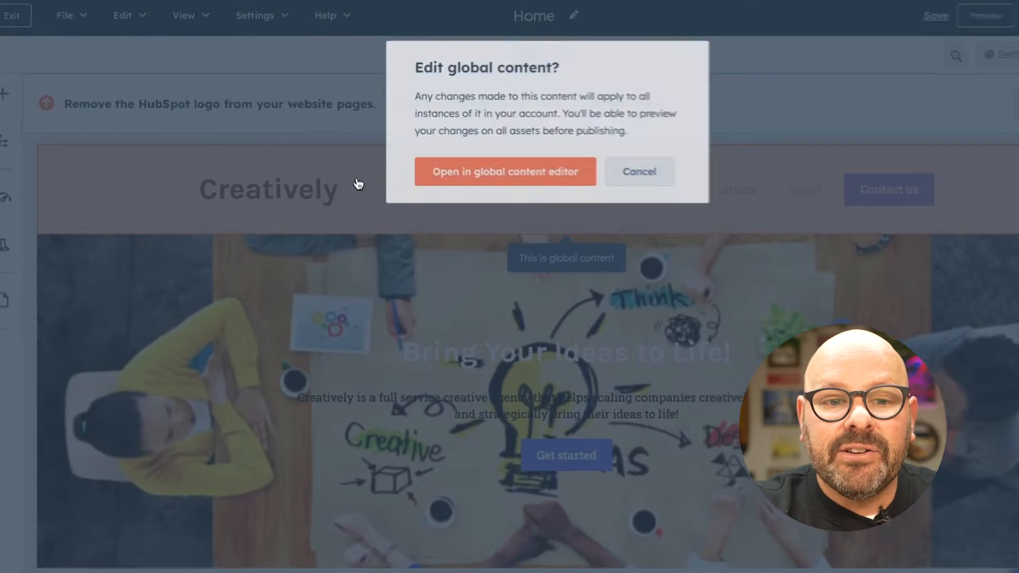
# Edit the header in the global content editor and set its layout to Logo centered.
pyautogui.click(505, 171)
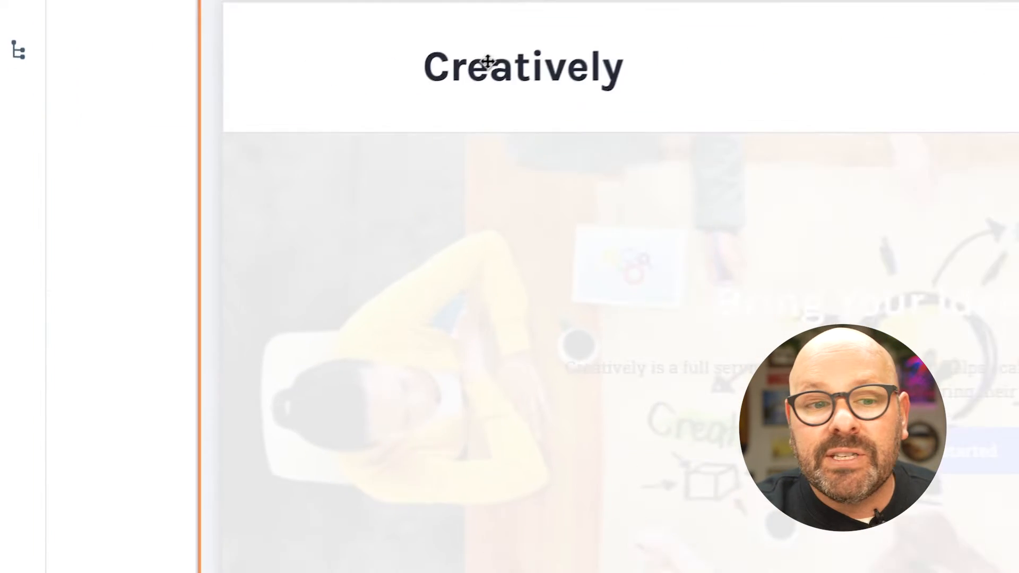
pyautogui.click(259, 171)
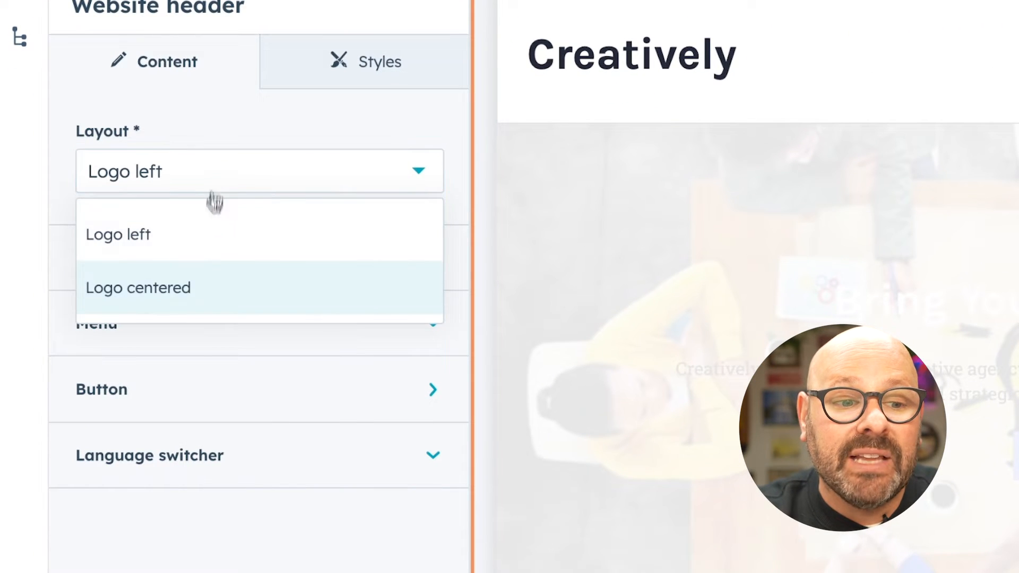
pyautogui.click(138, 288)
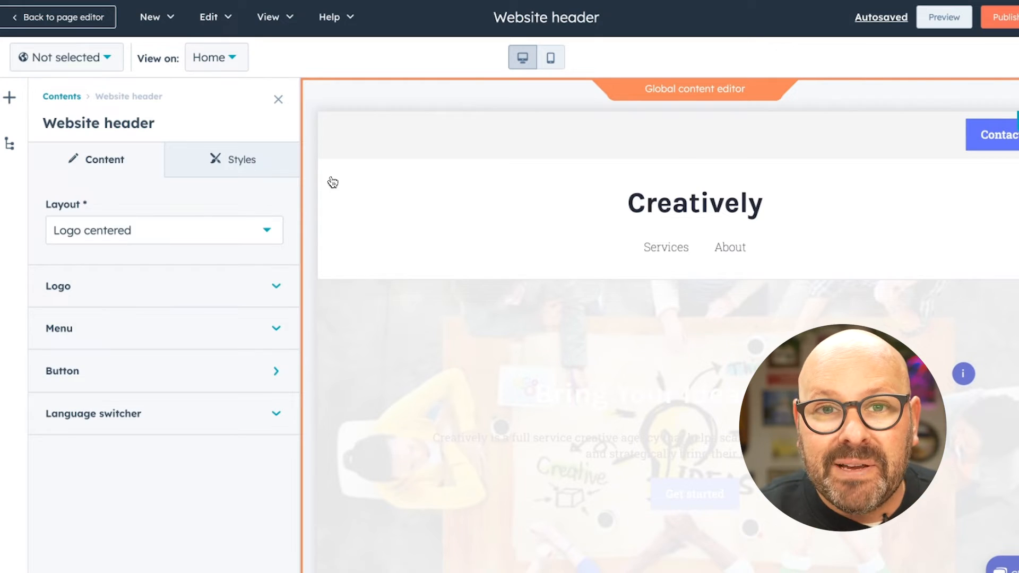
pyautogui.click(59, 17)
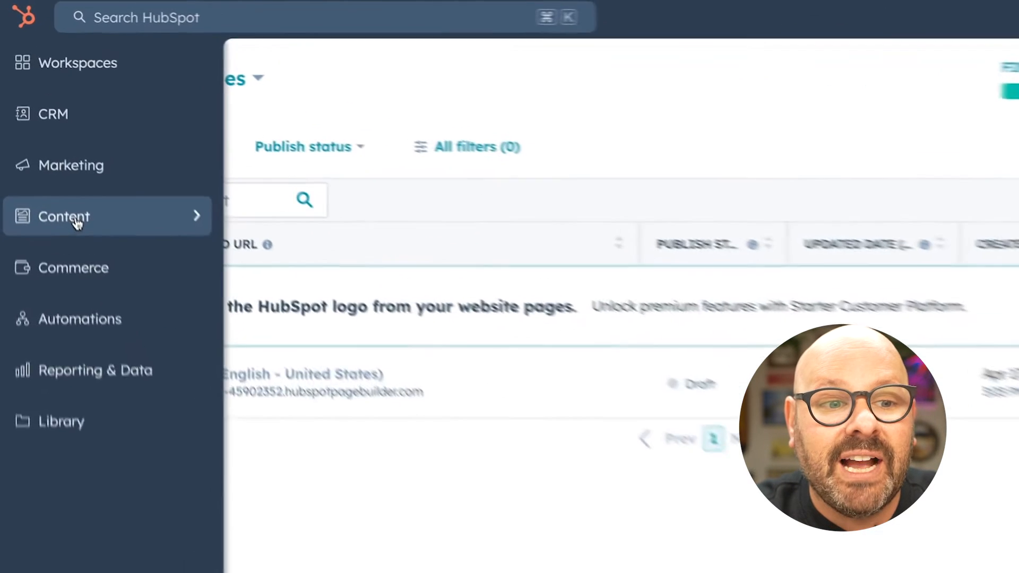
# Start an AI blog post on 'Why creativity is the key to future proofing your business' and pick the Unleashing Creativity title.
pyautogui.click(63, 216)
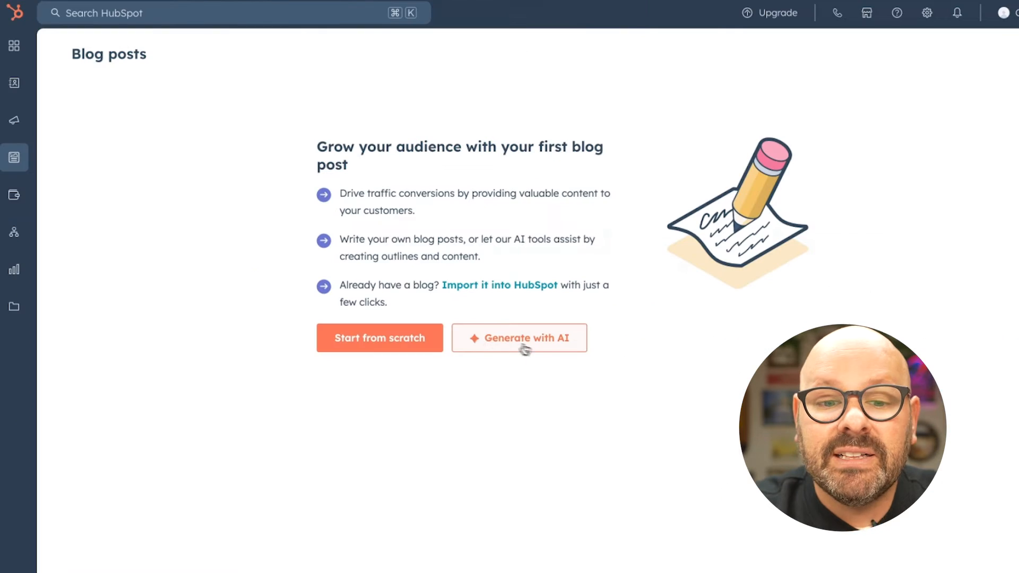
pyautogui.click(518, 337)
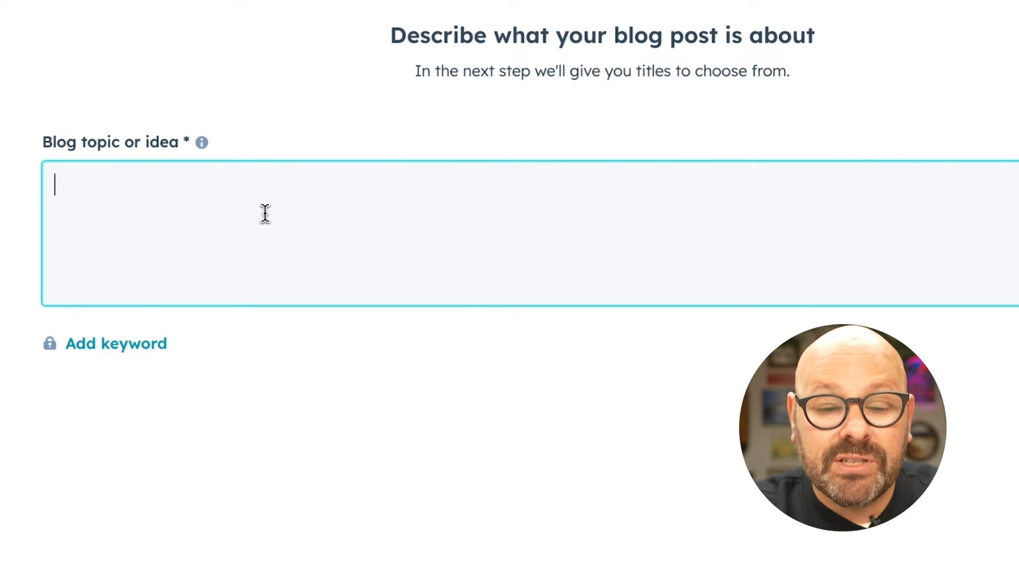
pyautogui.write('Why creativity is the key to future proofing your business')
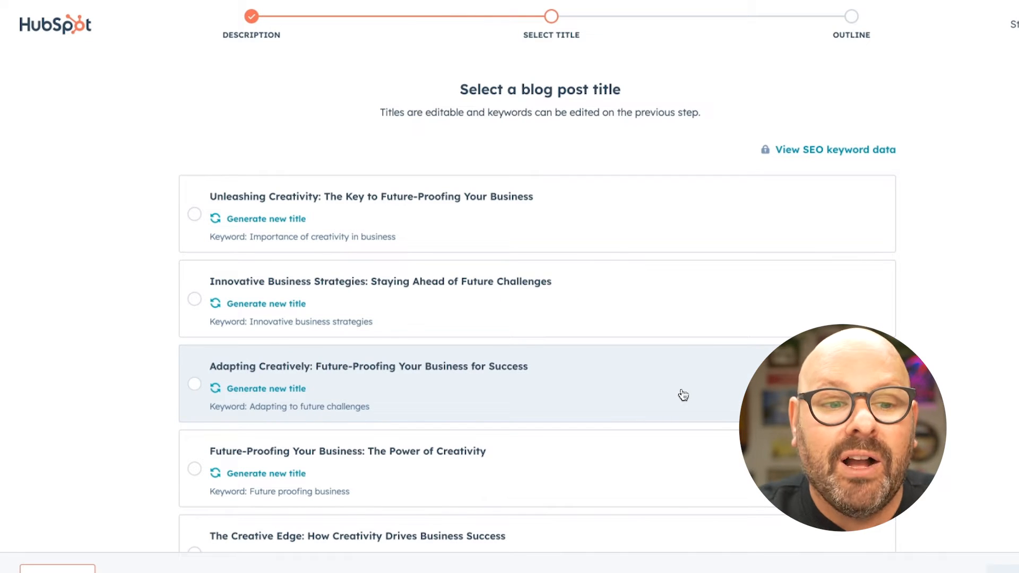
pyautogui.moveTo(538, 198)
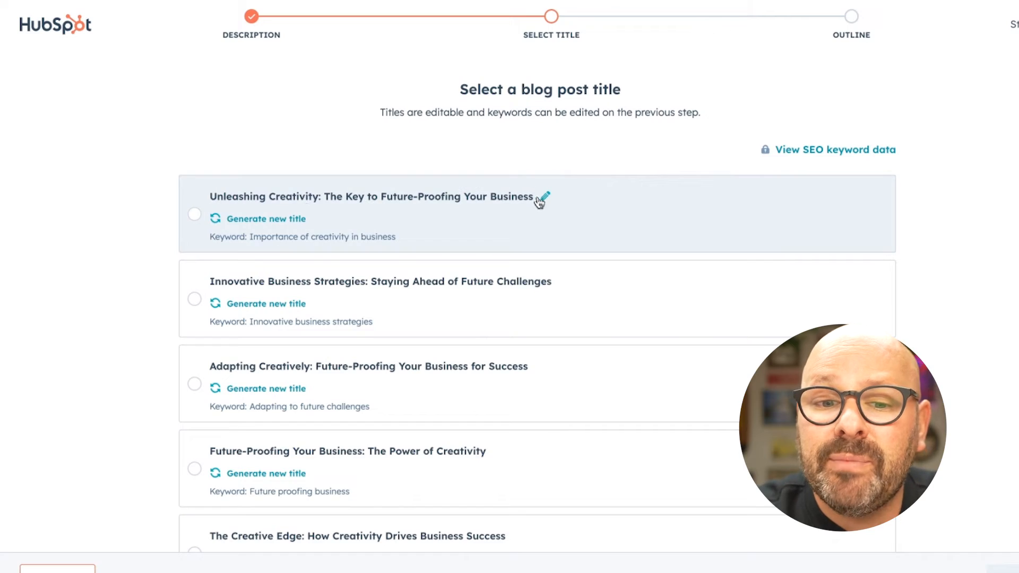
pyautogui.click(544, 197)
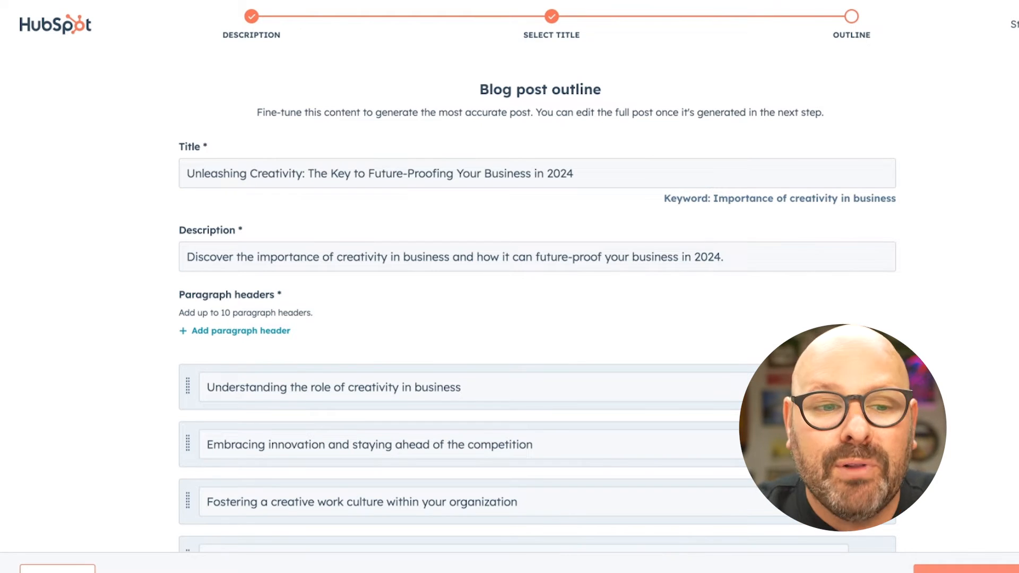
pyautogui.moveTo(319, 204)
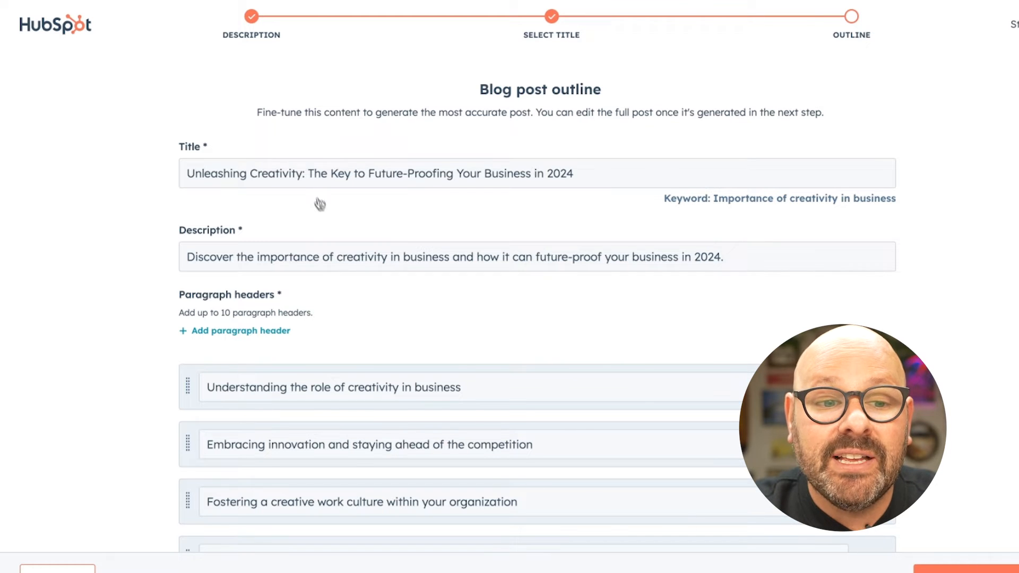
# Regenerate the first paragraph header with AI and generate the blog post from the outline.
pyautogui.scroll(3)
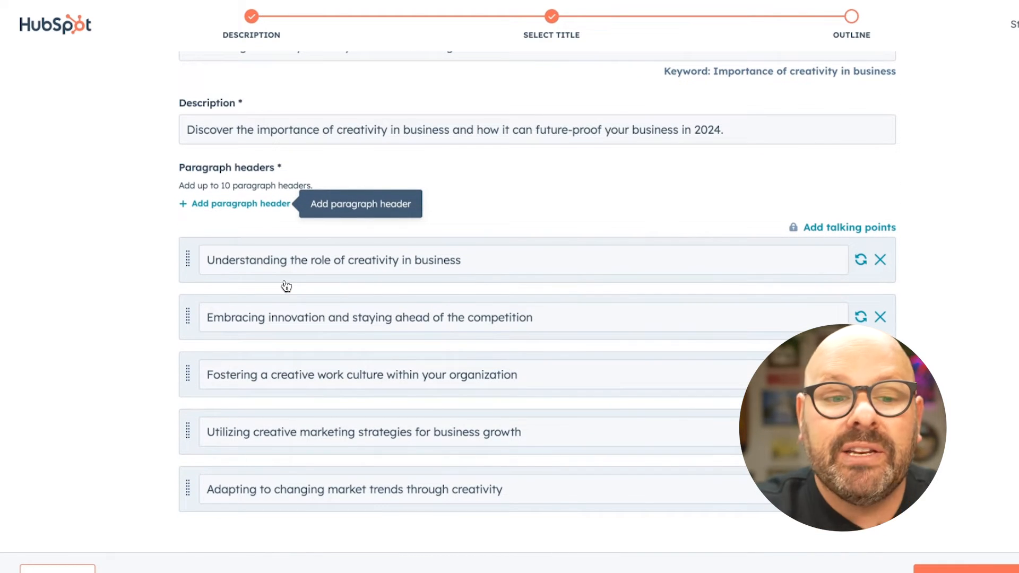
pyautogui.click(455, 260)
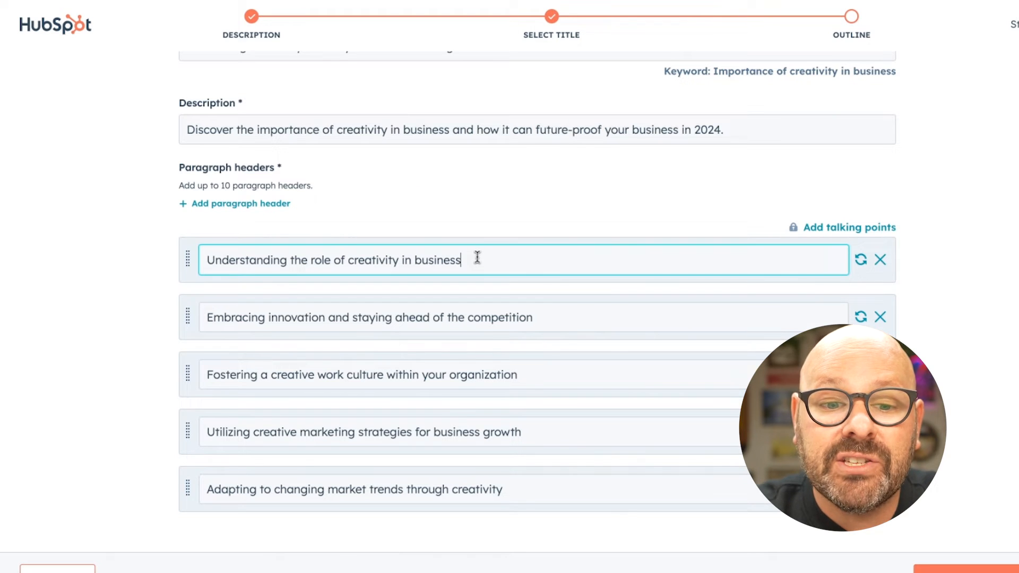
pyautogui.moveTo(861, 260)
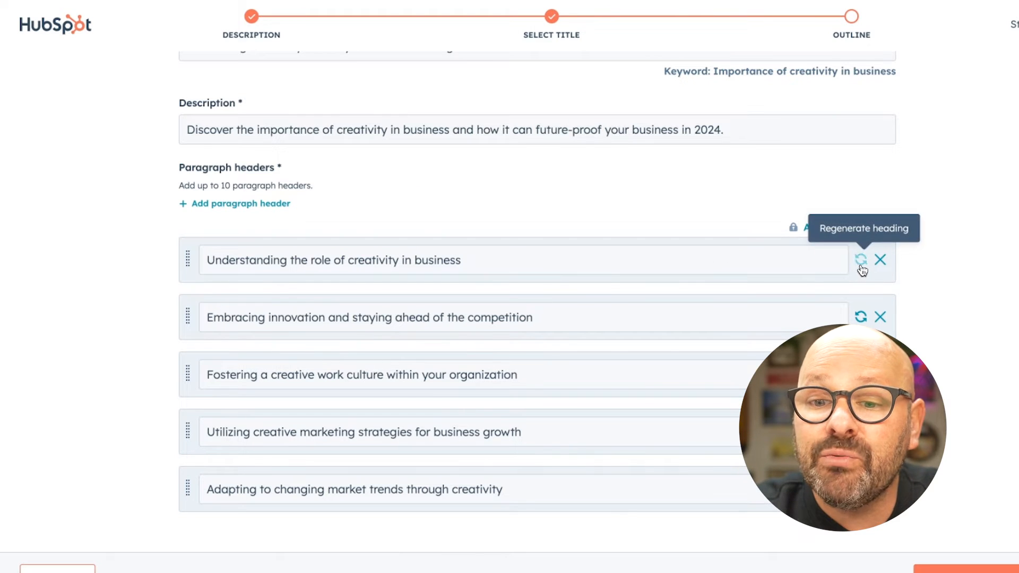
pyautogui.click(861, 260)
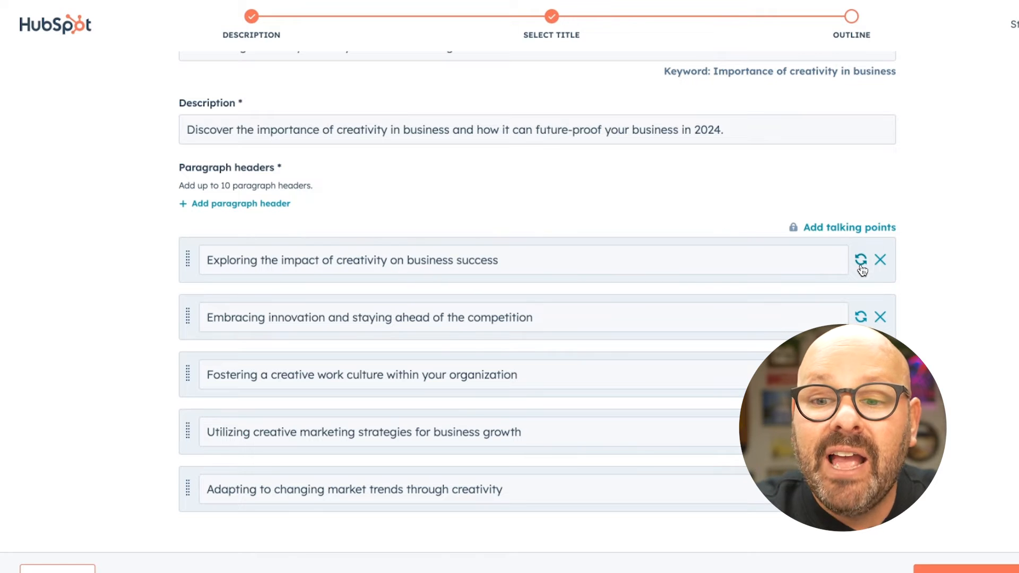
pyautogui.moveTo(881, 260)
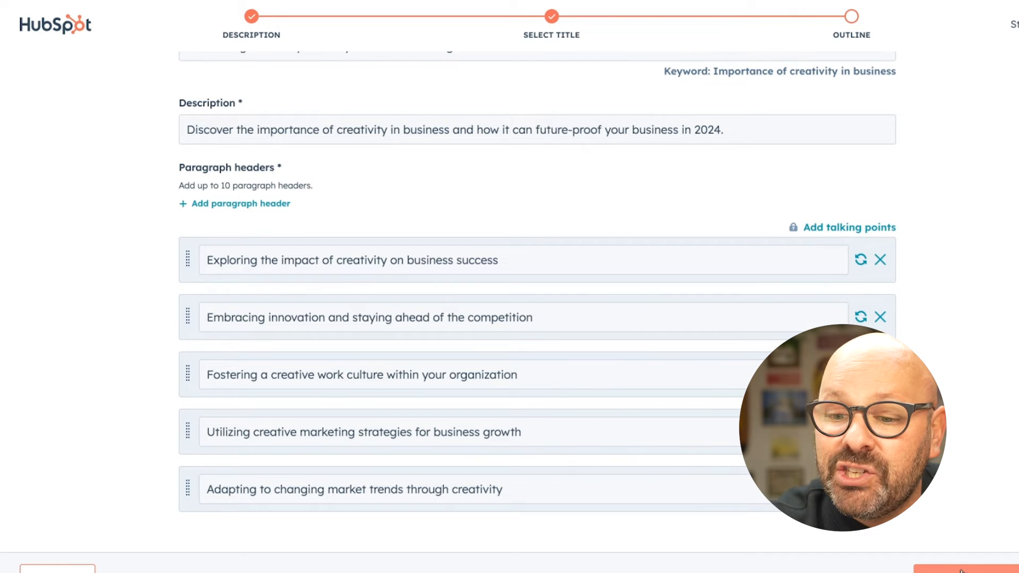
pyautogui.click(942, 563)
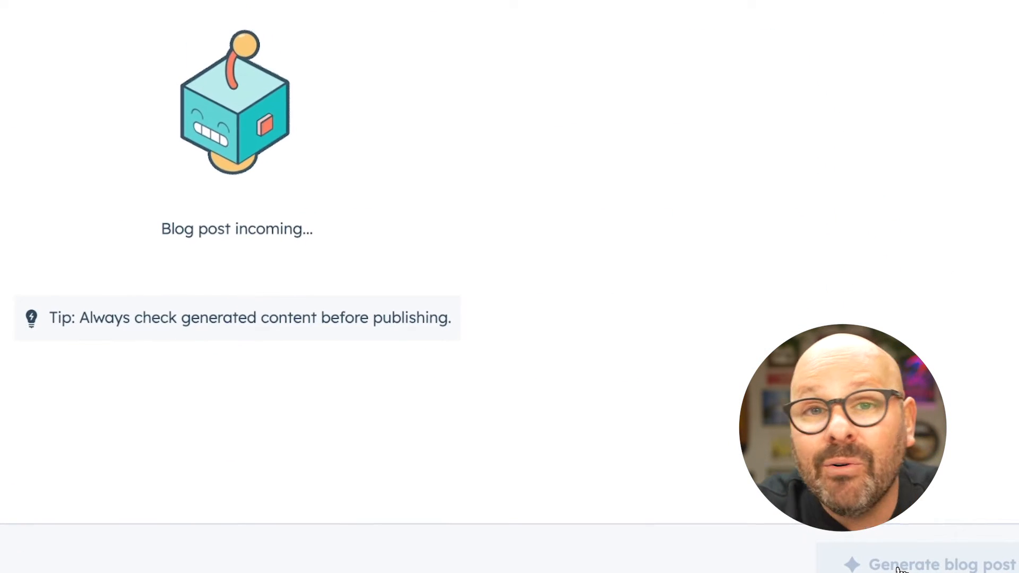
# Have the AI assistant rewrite the post's one-sentence intro into new paragraphs.
pyautogui.click(941, 563)
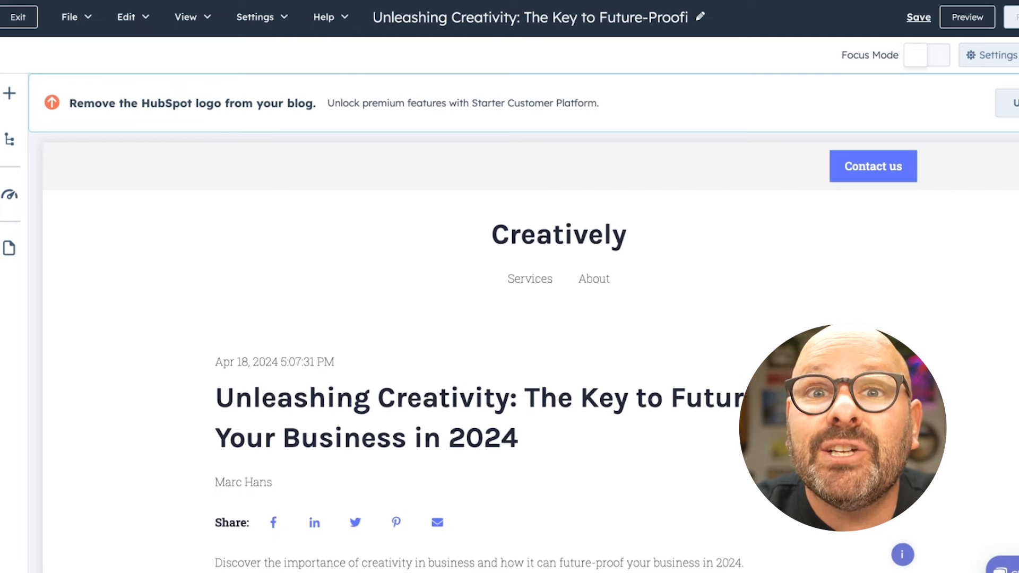
pyautogui.click(533, 17)
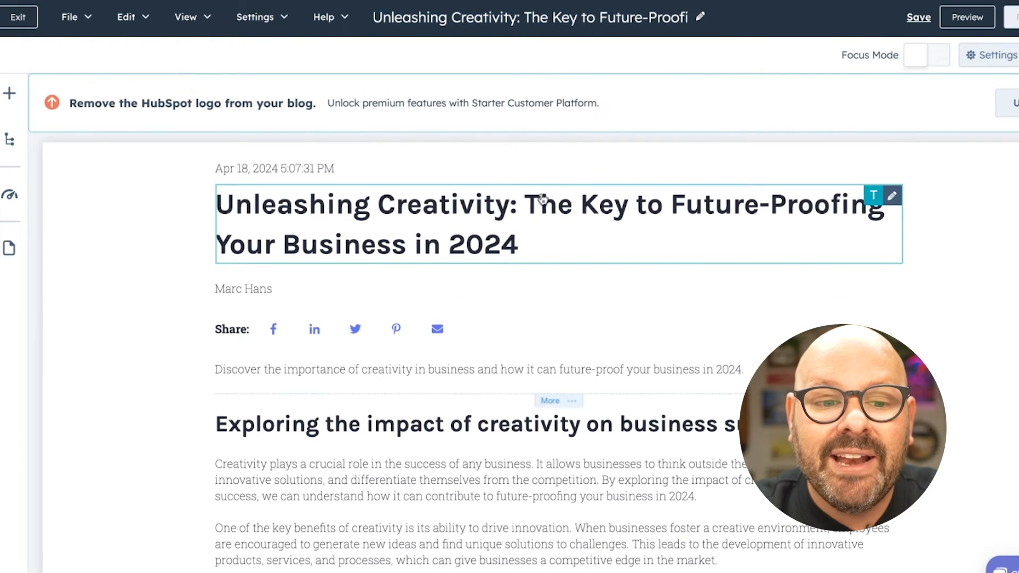
pyautogui.scroll(-3)
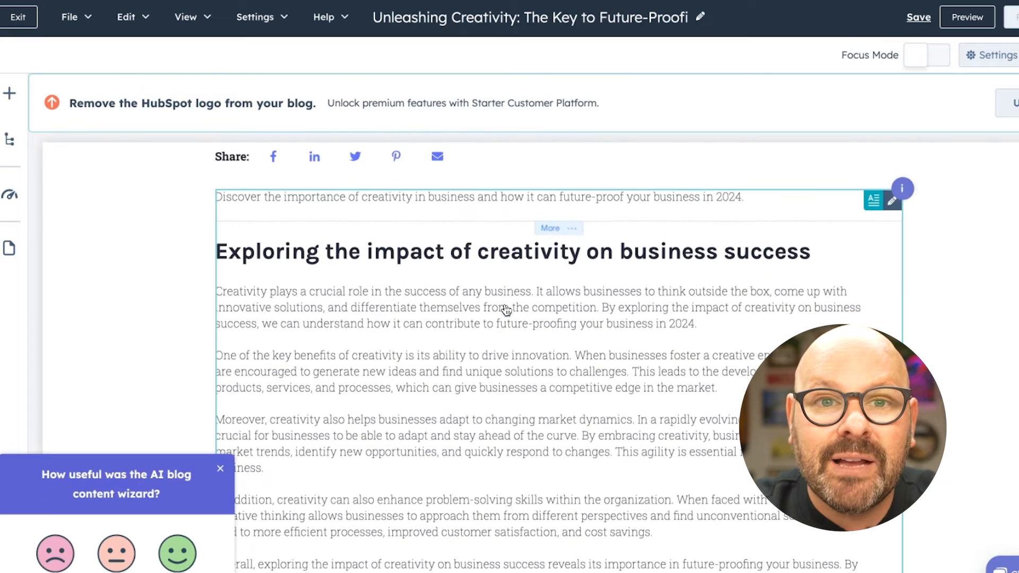
pyautogui.scroll(-3)
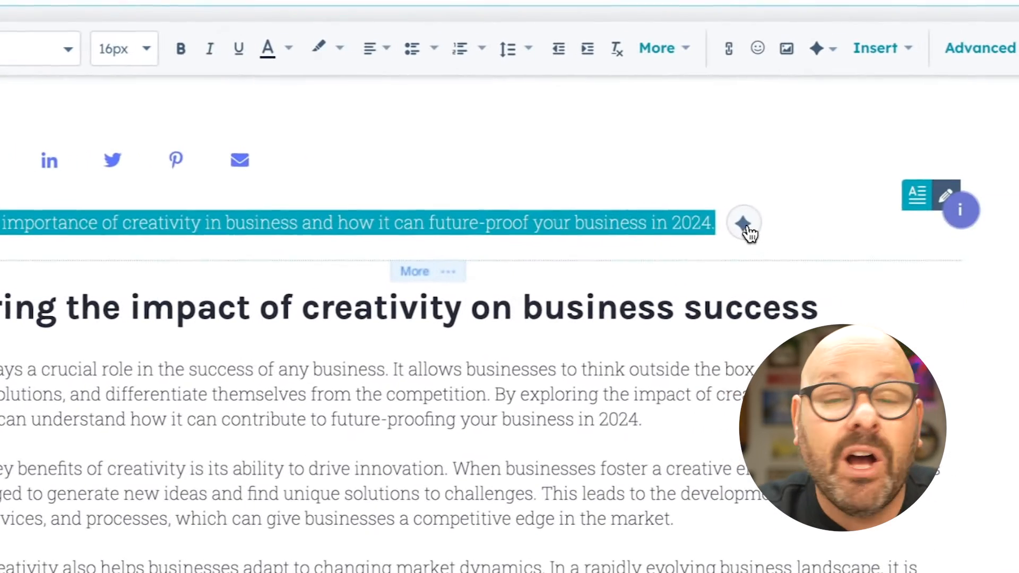
pyautogui.click(742, 223)
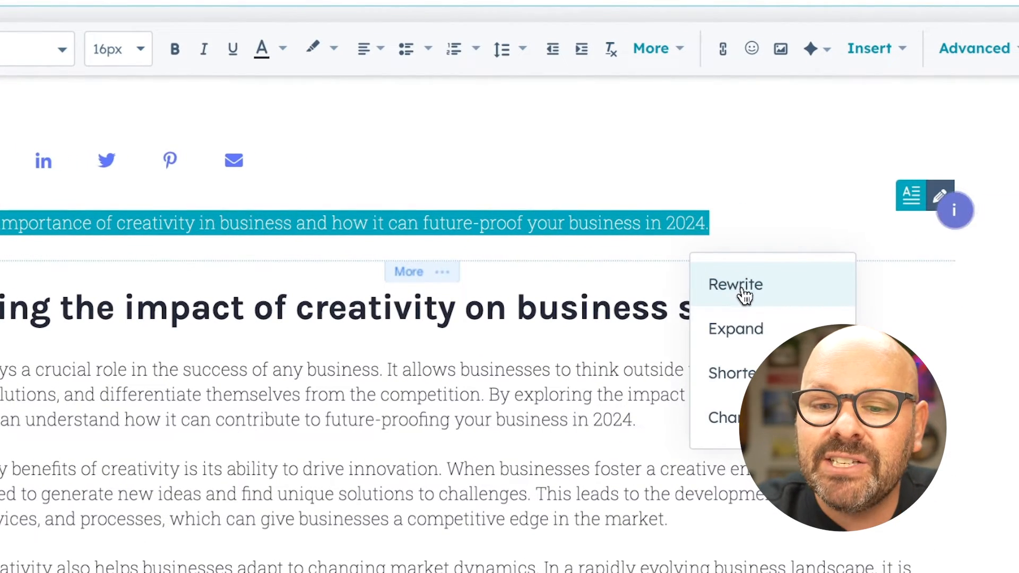
pyautogui.click(735, 328)
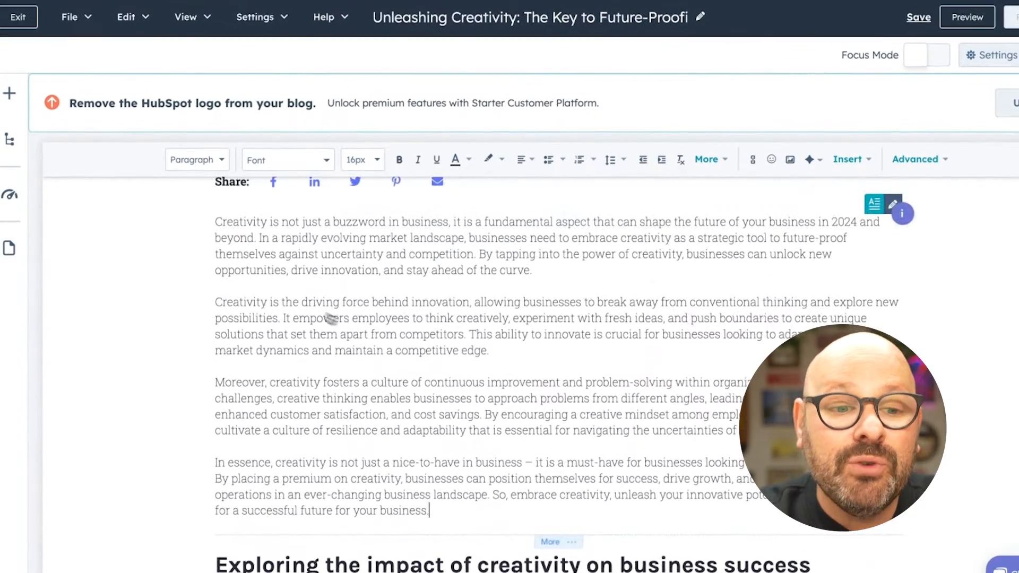
pyautogui.scroll(3)
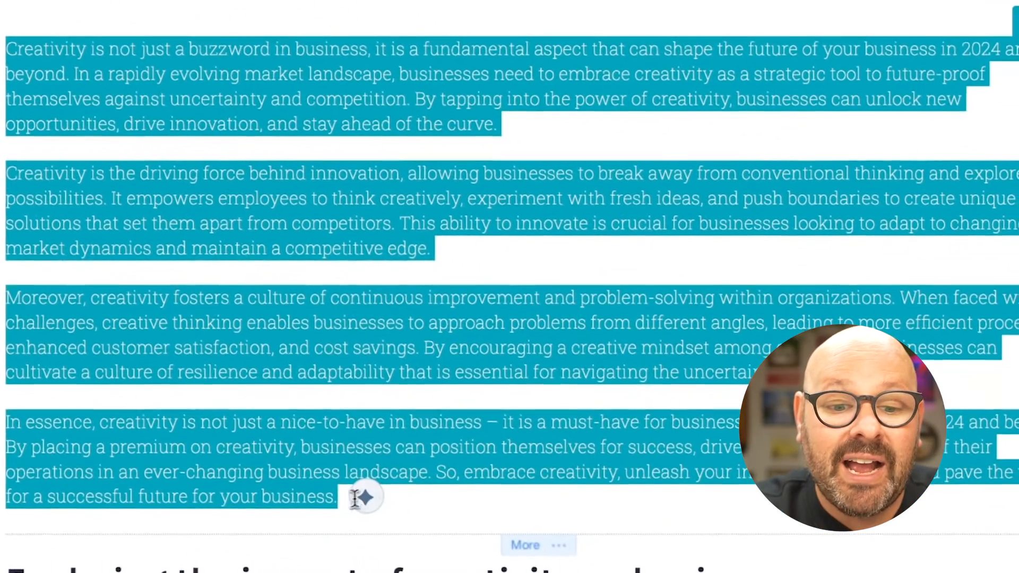
# Rewrite the intro paragraphs in an Educational tone with the AI assistant and insert the result.
pyautogui.click(363, 496)
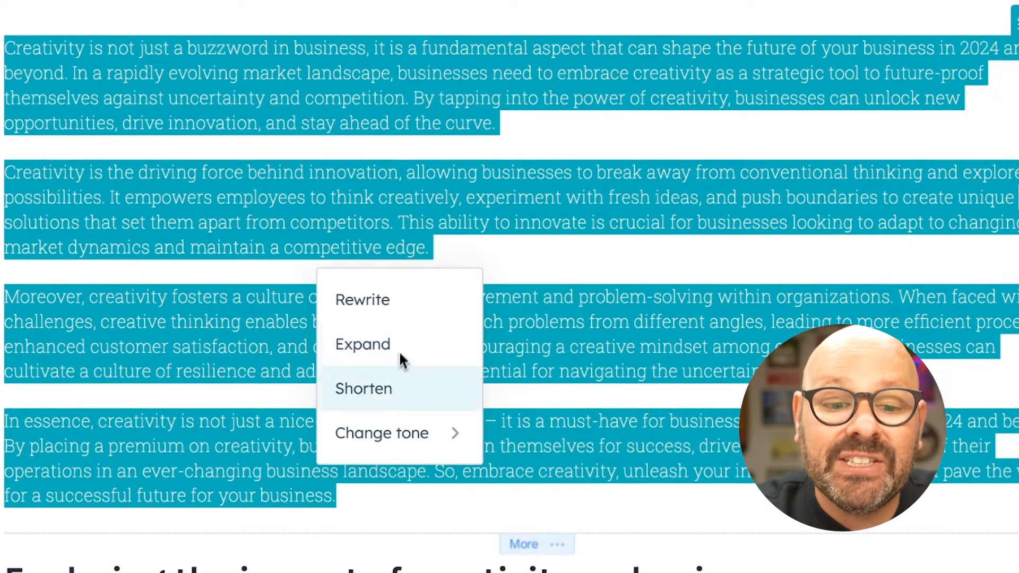
pyautogui.click(381, 433)
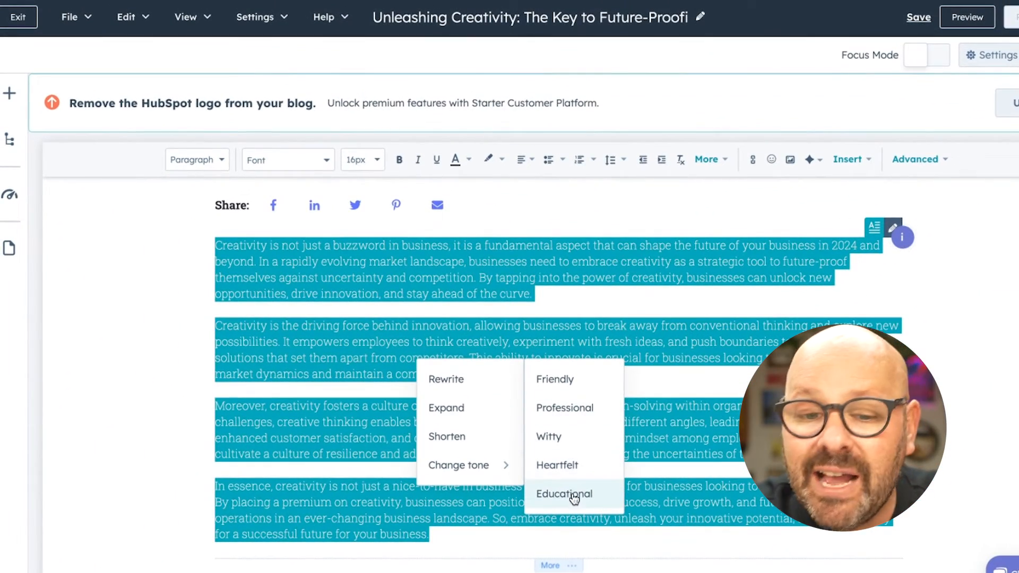
pyautogui.click(564, 493)
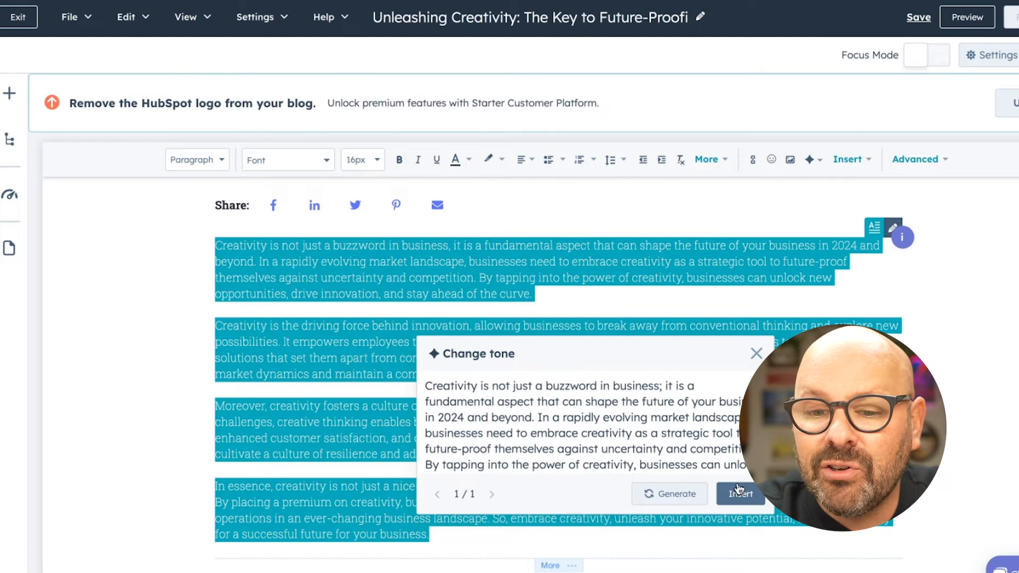
pyautogui.click(740, 494)
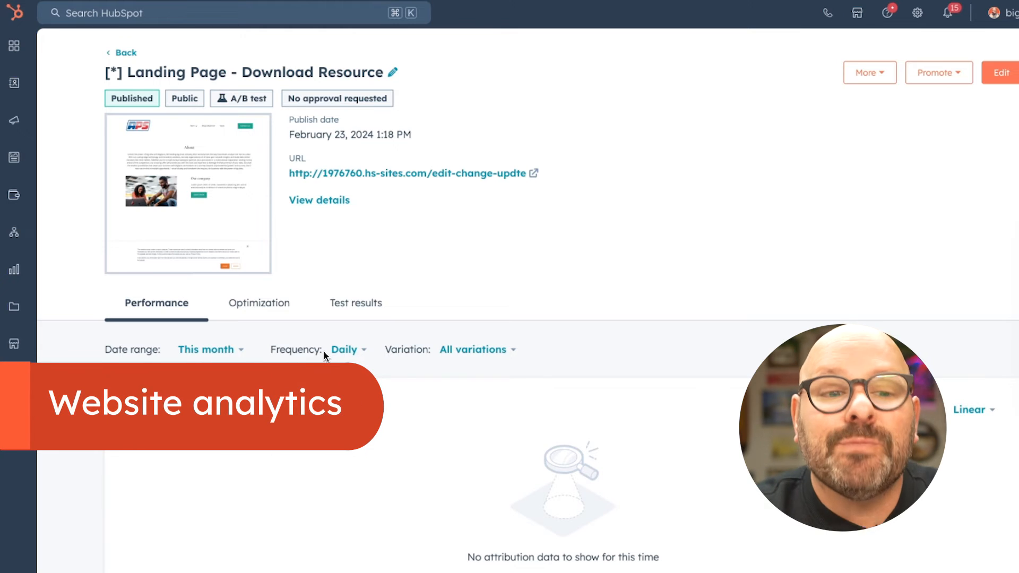
# Review the Download Resource page metrics (2 views, 100% bounce rate) and move on to the Optimization section.
pyautogui.scroll(-3)
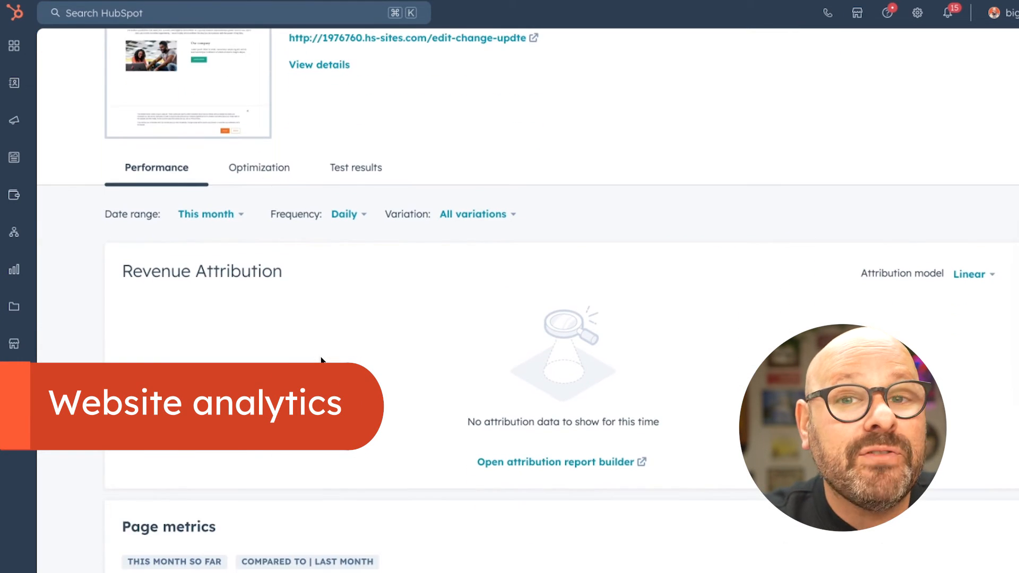
pyautogui.scroll(-3)
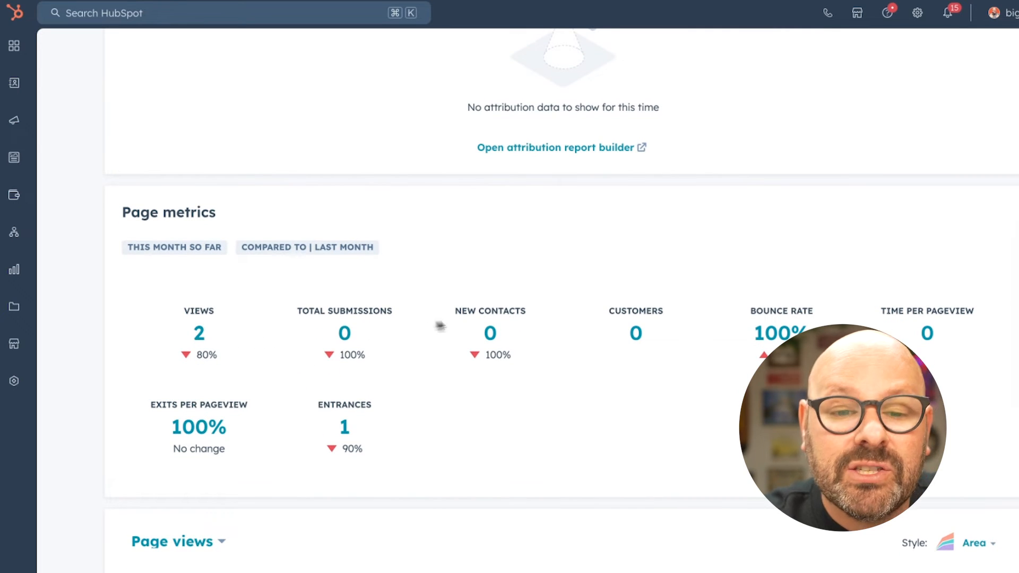
pyautogui.moveTo(635, 331)
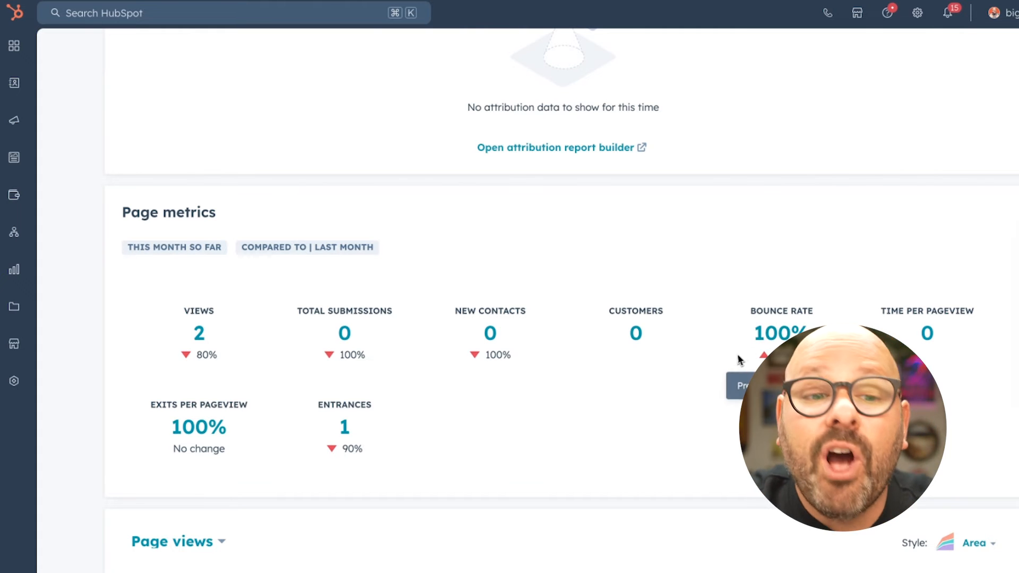
pyautogui.scroll(-3)
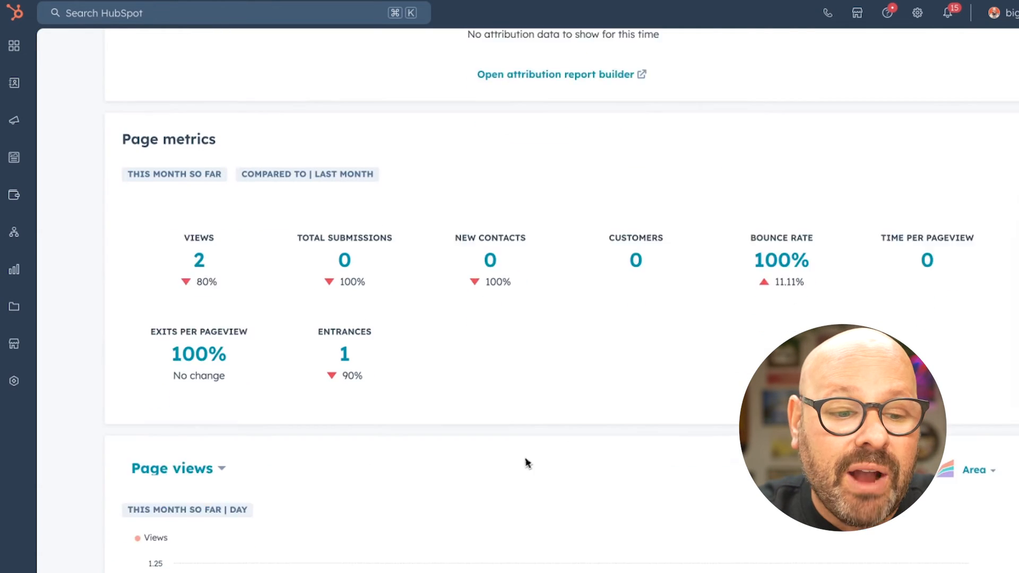
pyautogui.scroll(-3)
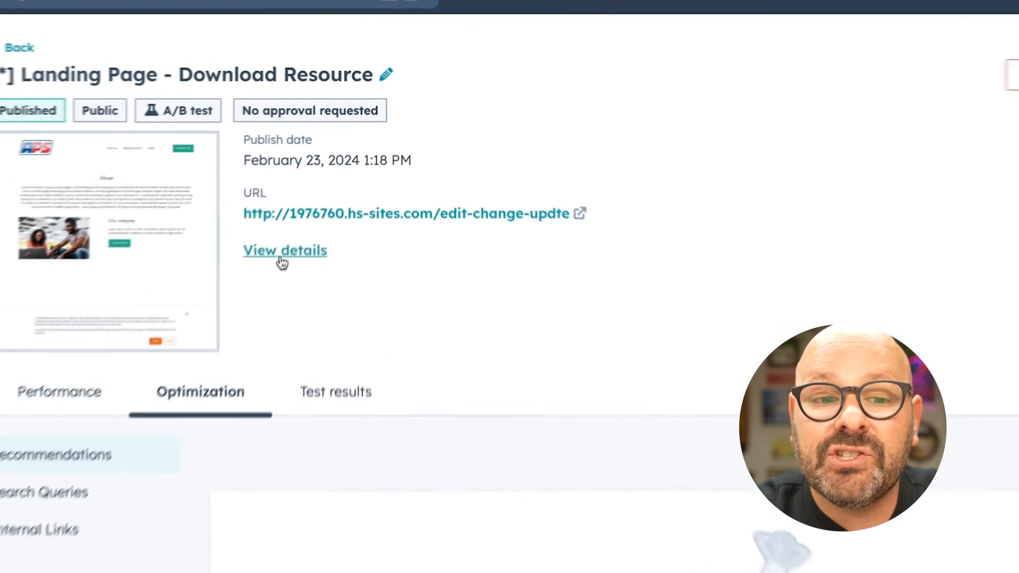
pyautogui.click(284, 251)
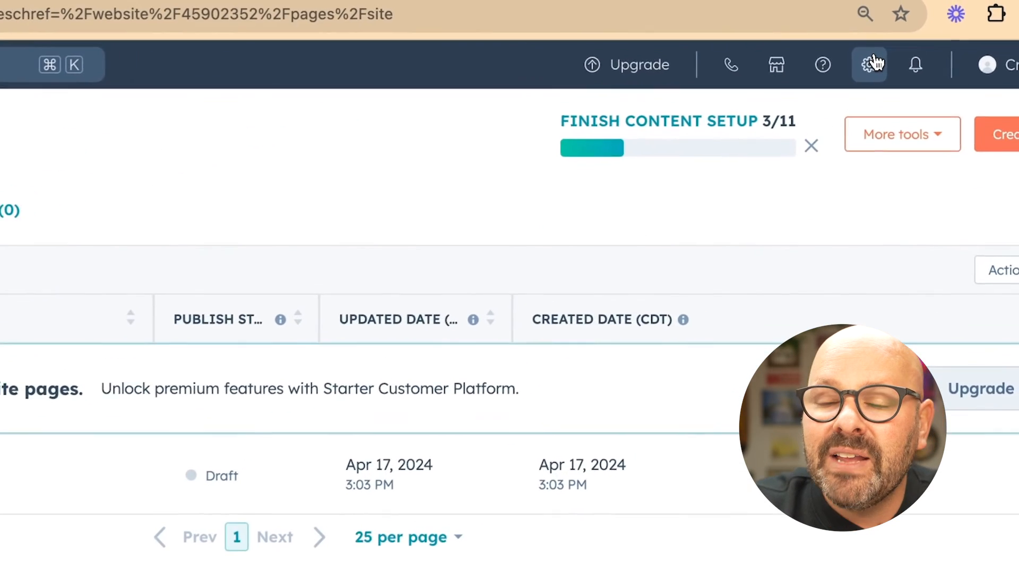
# Start a new consent banner from the account's Privacy & Consent settings.
pyautogui.click(869, 65)
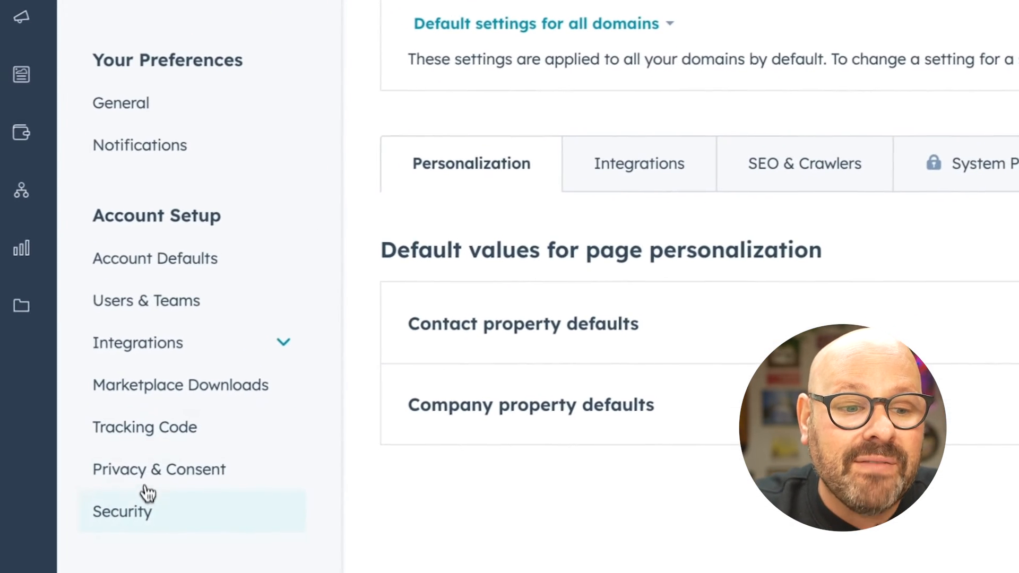
pyautogui.click(165, 467)
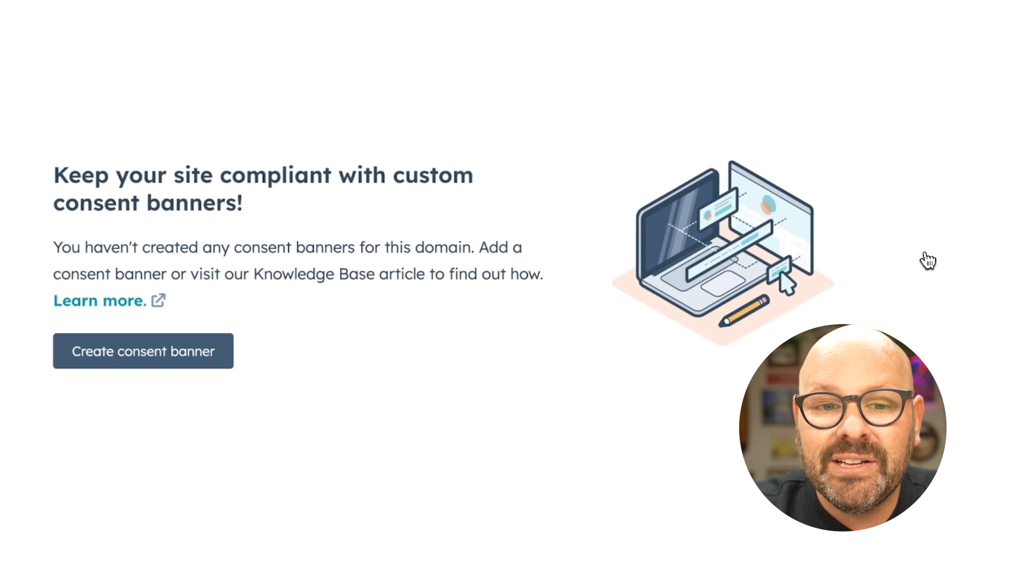
pyautogui.click(143, 351)
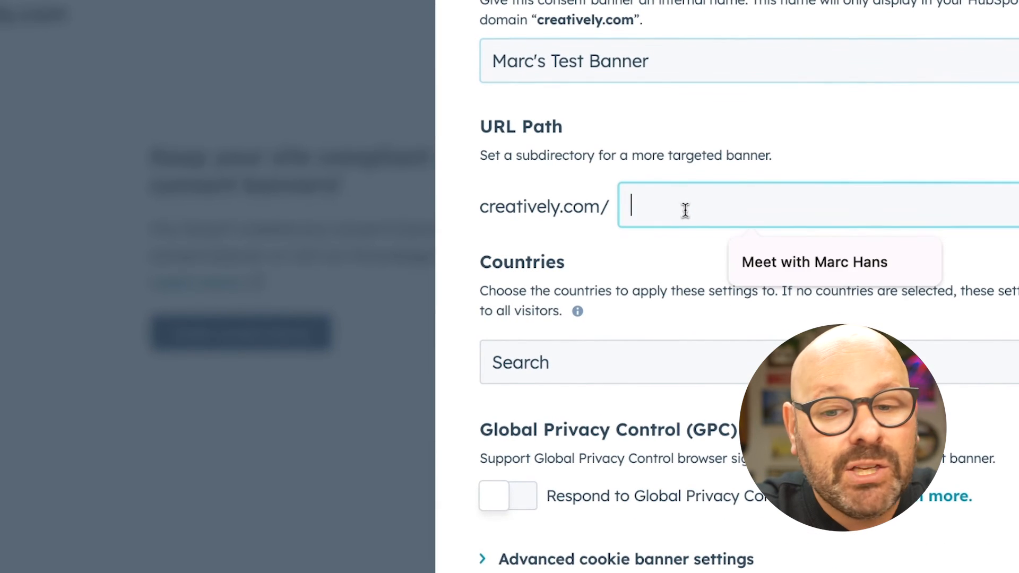
# Target the banner at URL path 'home' and choose the countries it applies to.
pyautogui.write('home')
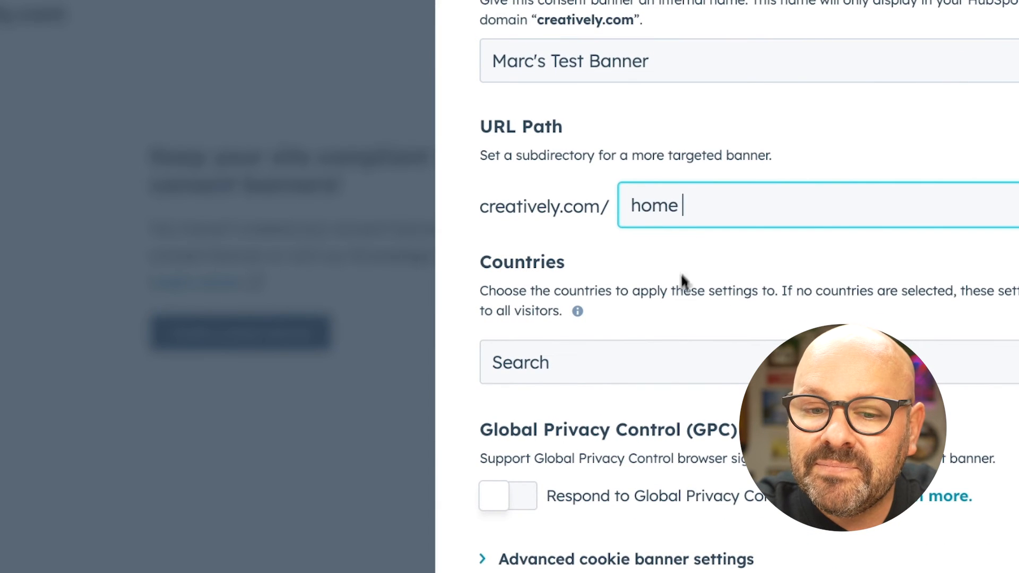
pyautogui.click(617, 362)
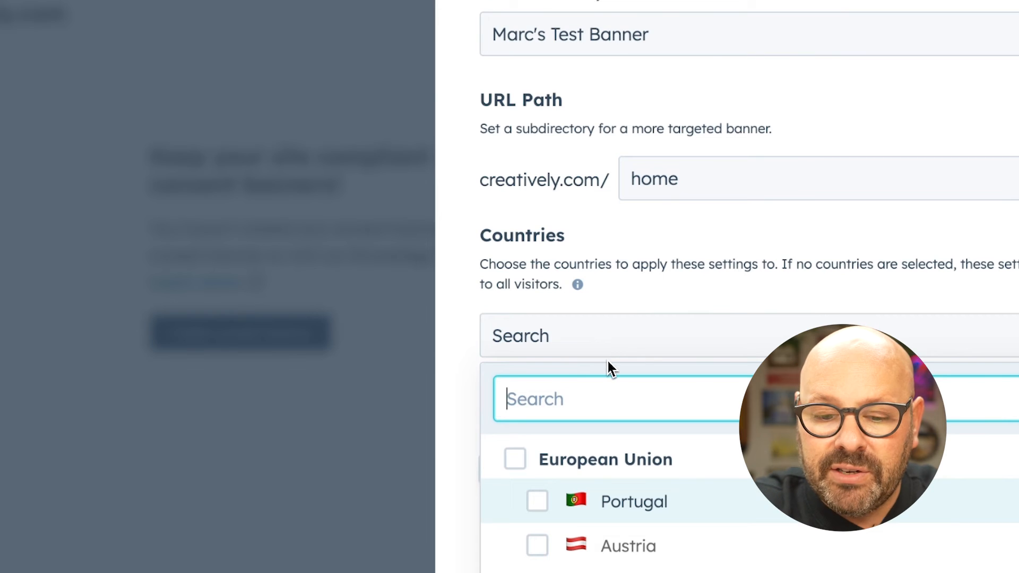
pyautogui.scroll(-3)
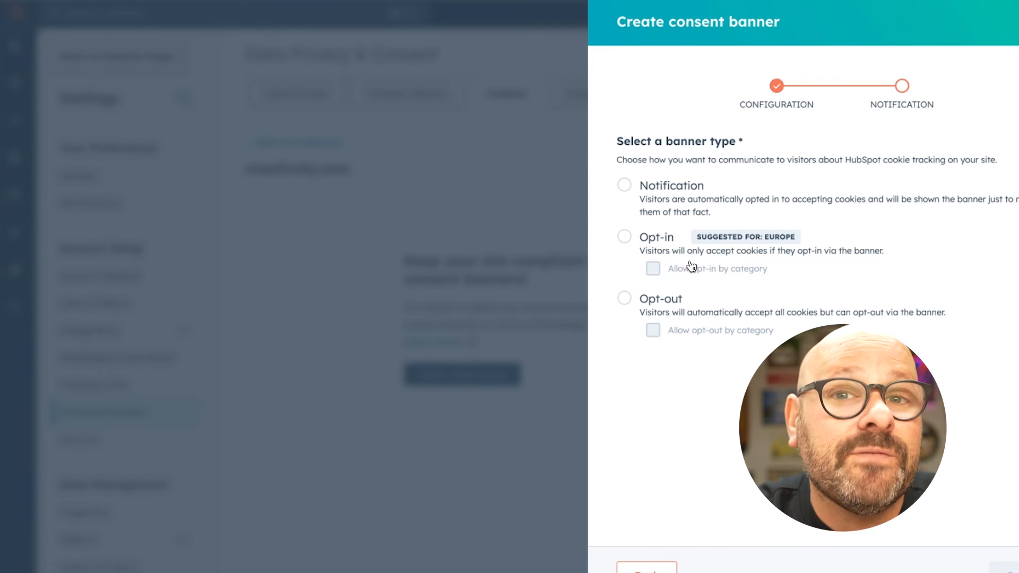
pyautogui.moveTo(708, 307)
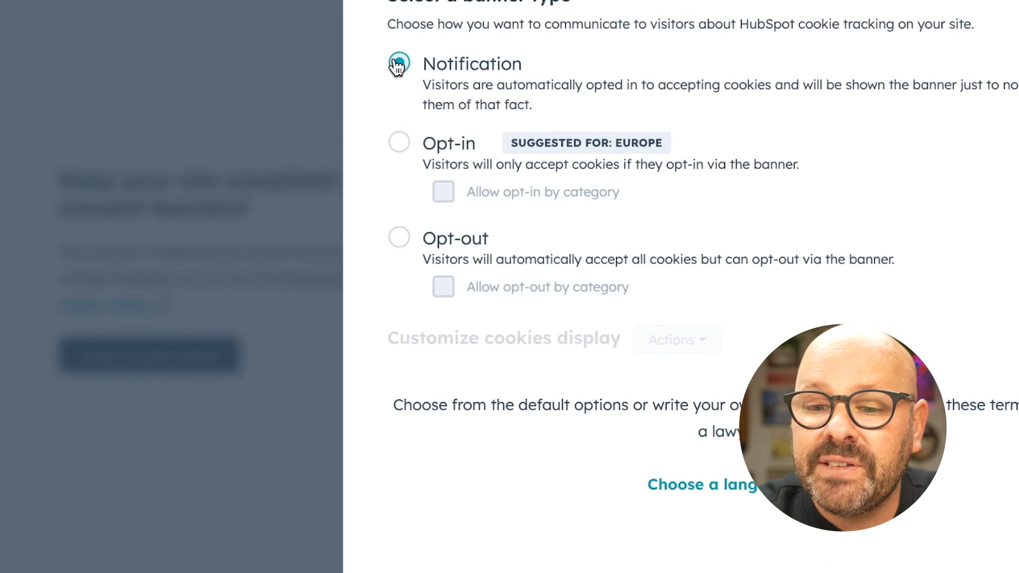
# Create Marc's Test Banner as a notification banner that only notifies visitors.
pyautogui.click(701, 484)
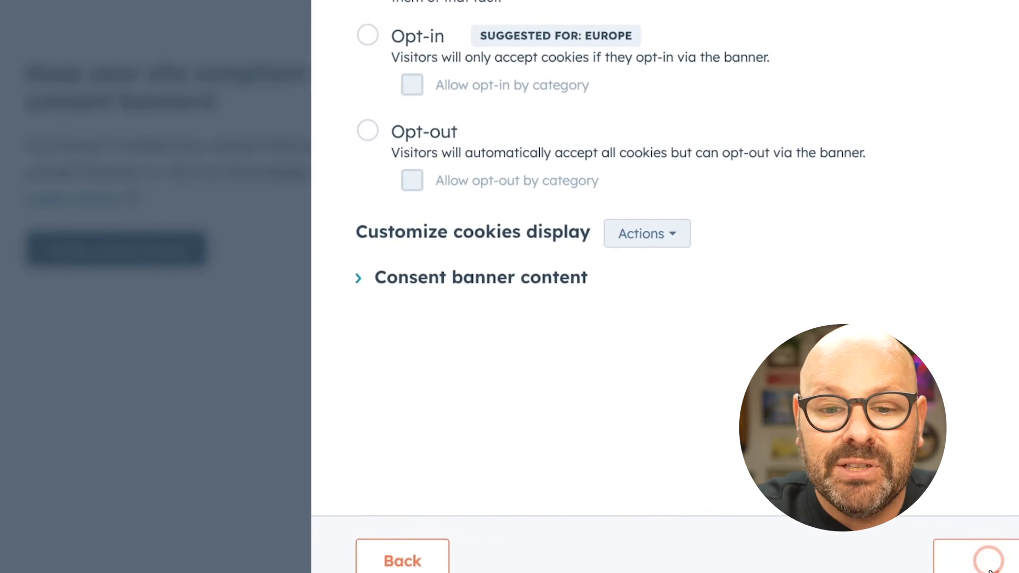
pyautogui.click(401, 560)
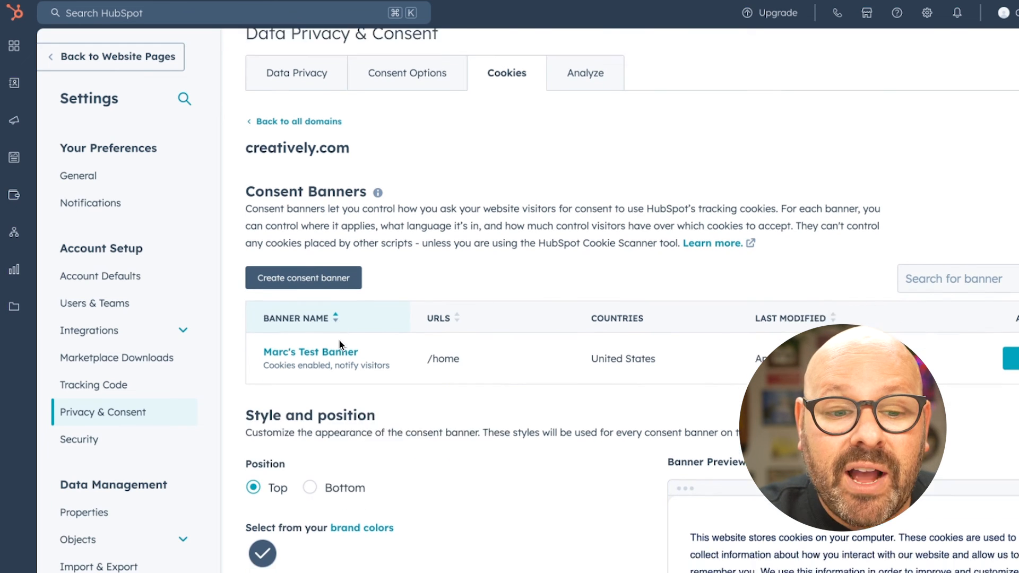
# Style the banner with a custom colour and position it at the bottom.
pyautogui.scroll(-3)
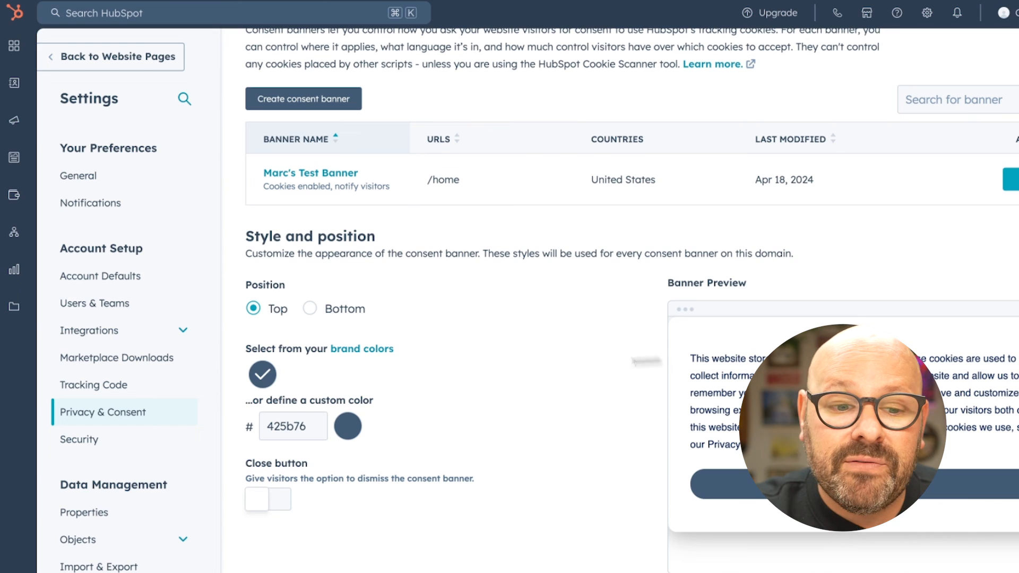
pyautogui.click(348, 426)
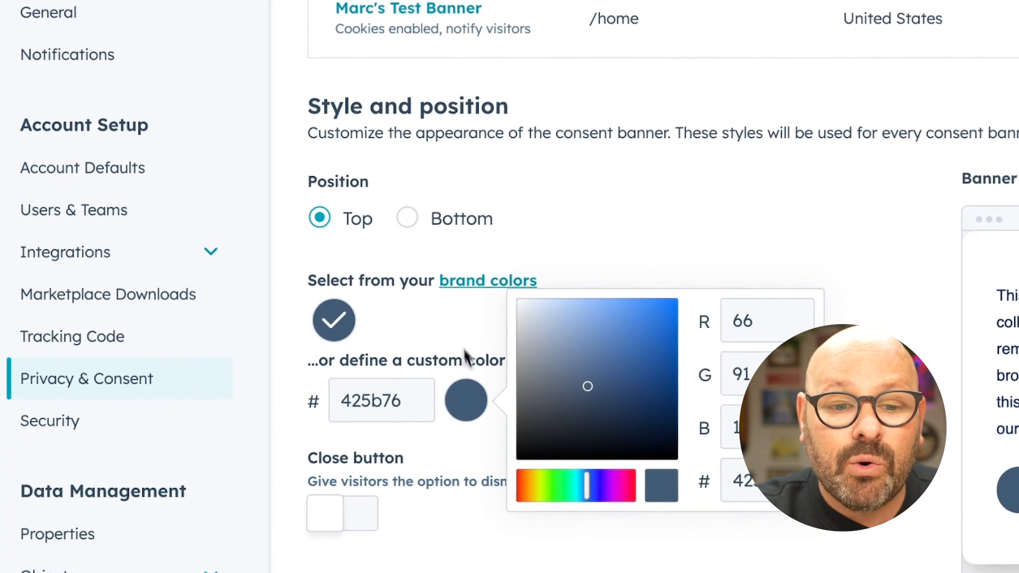
pyautogui.moveTo(406, 219)
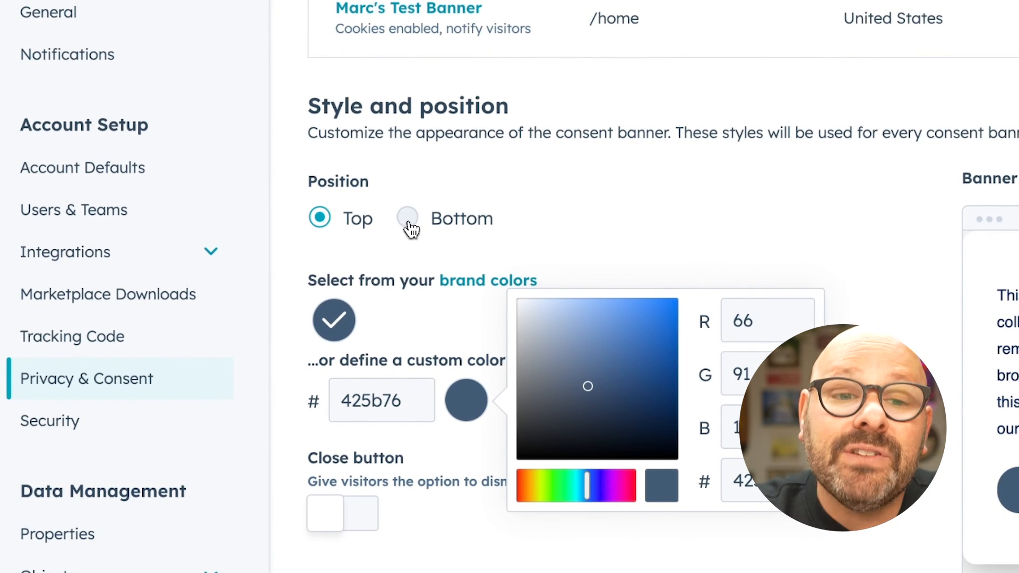
pyautogui.click(407, 218)
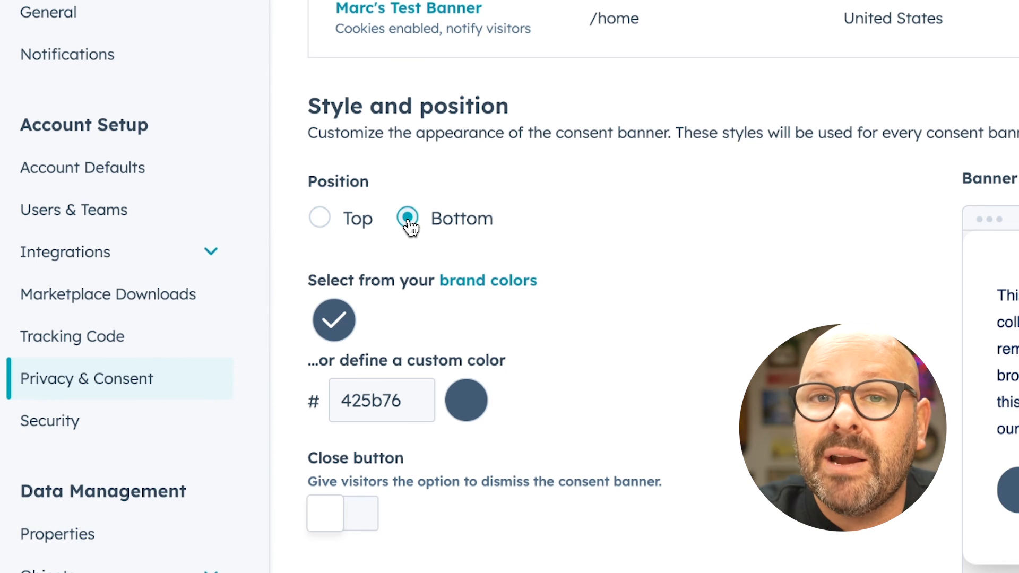